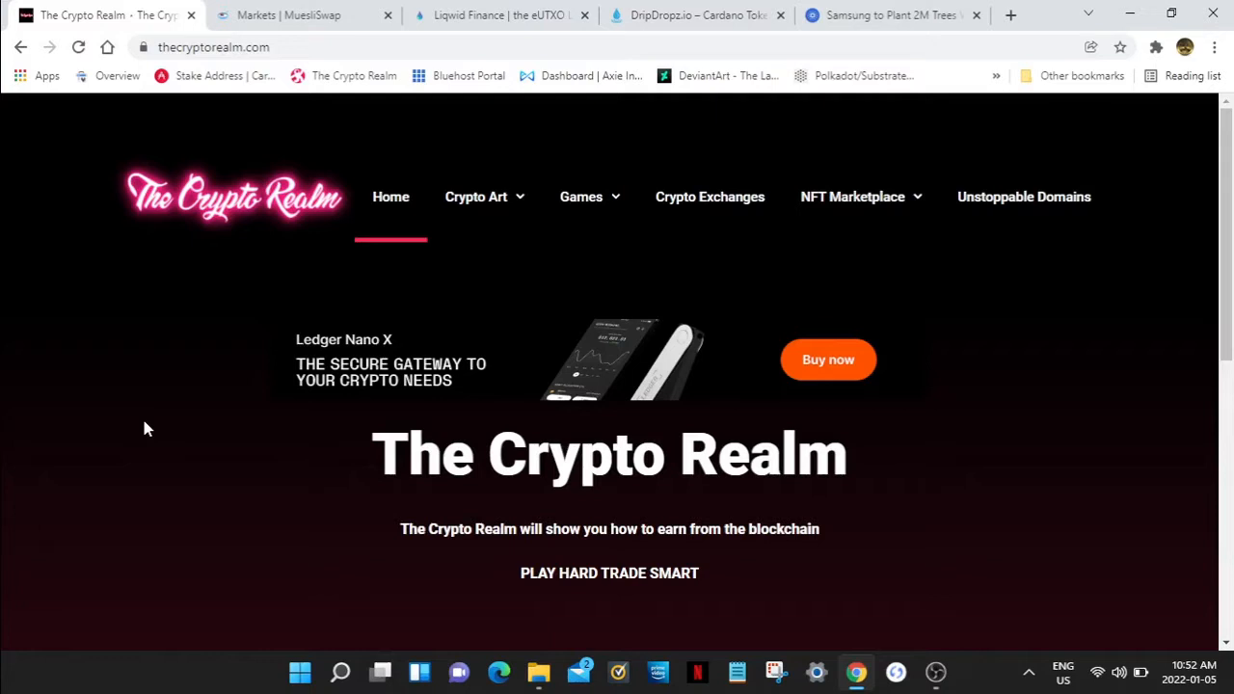
{"action": "mouse_move", "coordinate": [353, 139]}
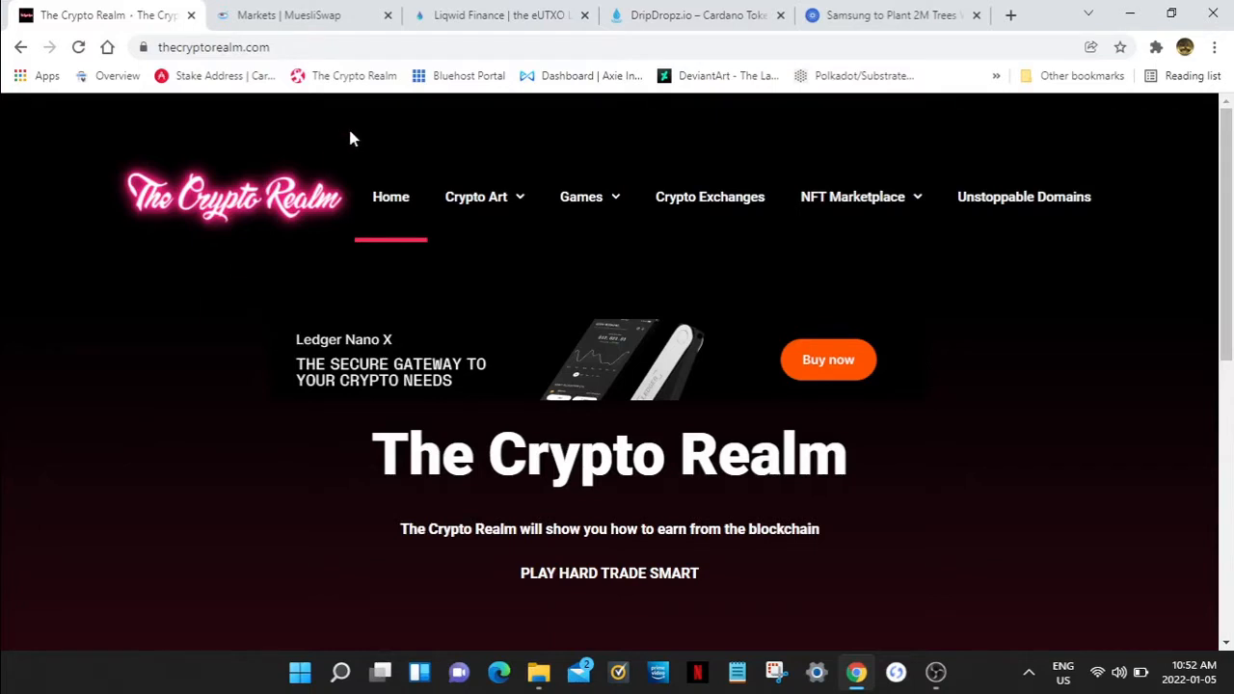
{"action": "mouse_move", "coordinate": [686, 135]}
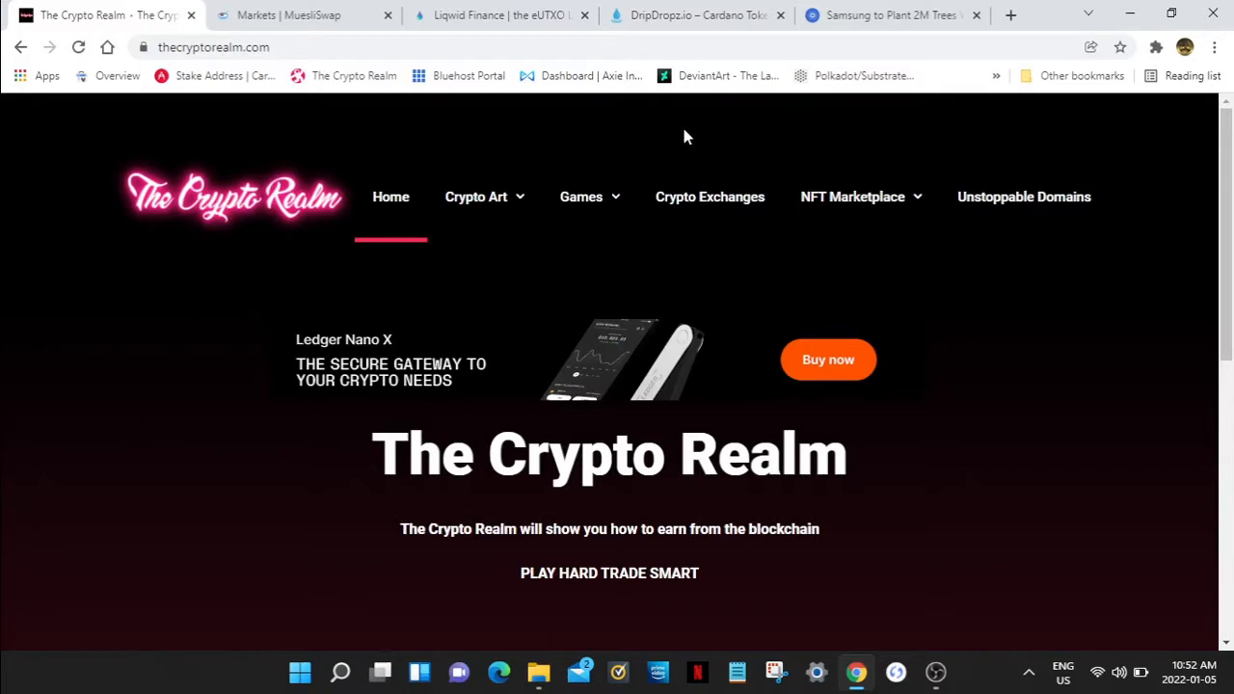
{"action": "mouse_move", "coordinate": [75, 203]}
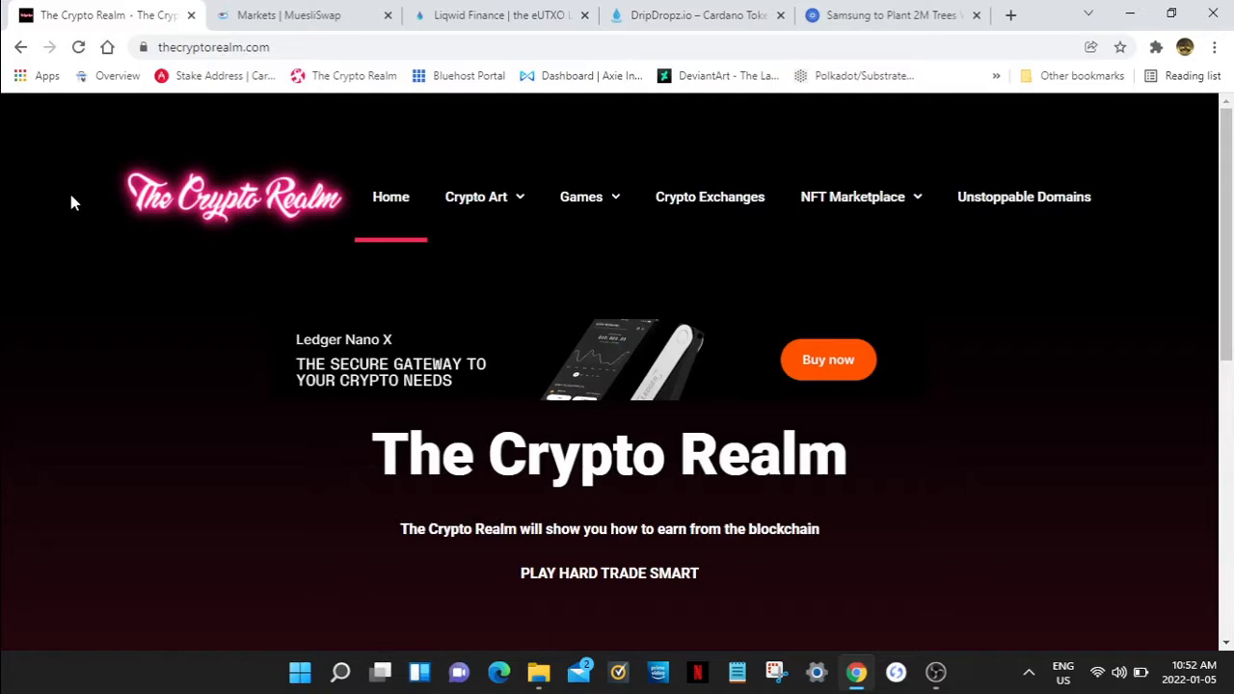
{"action": "mouse_move", "coordinate": [52, 192]}
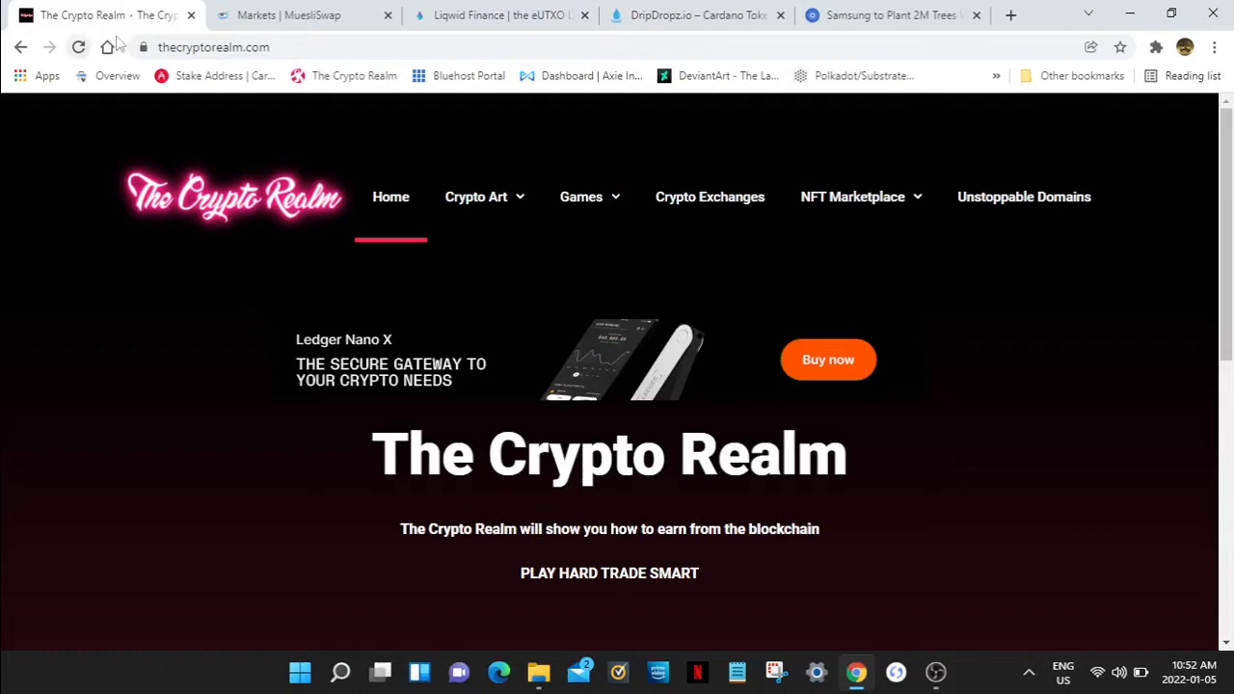
Step: Switch to the MuesliSwap Markets tab and view the Popular tokens with ADA prices
{"action": "left_click", "coordinate": [289, 15]}
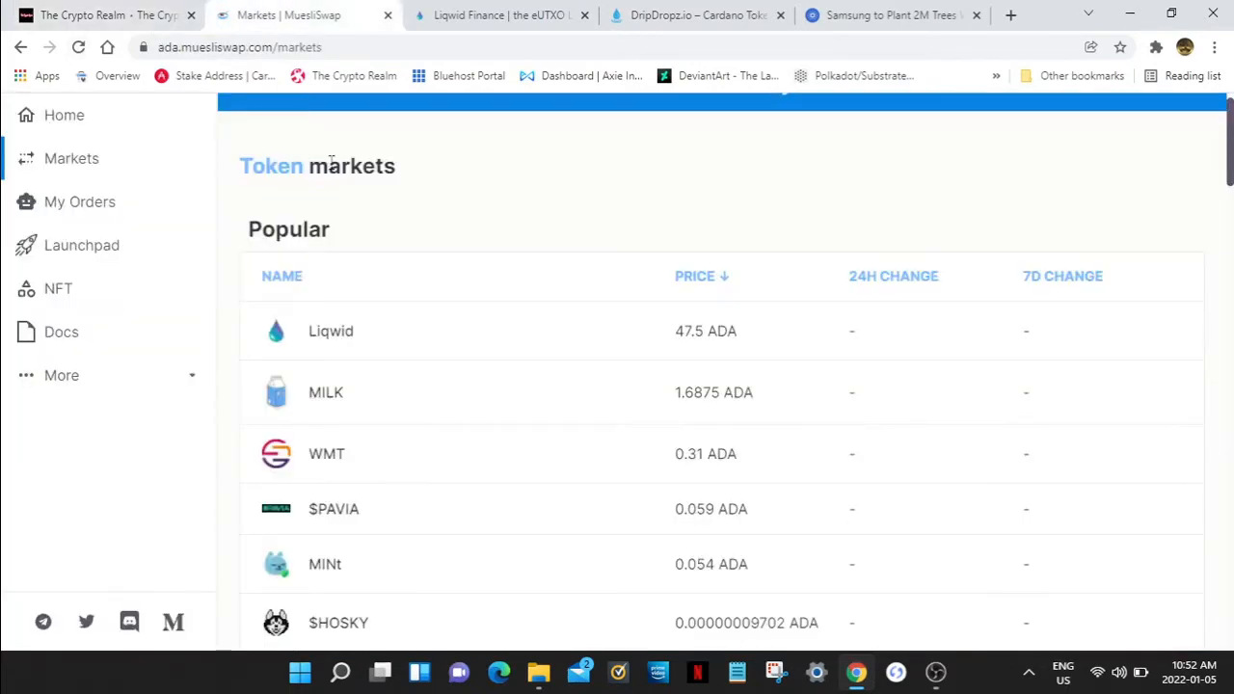
{"action": "mouse_move", "coordinate": [493, 201]}
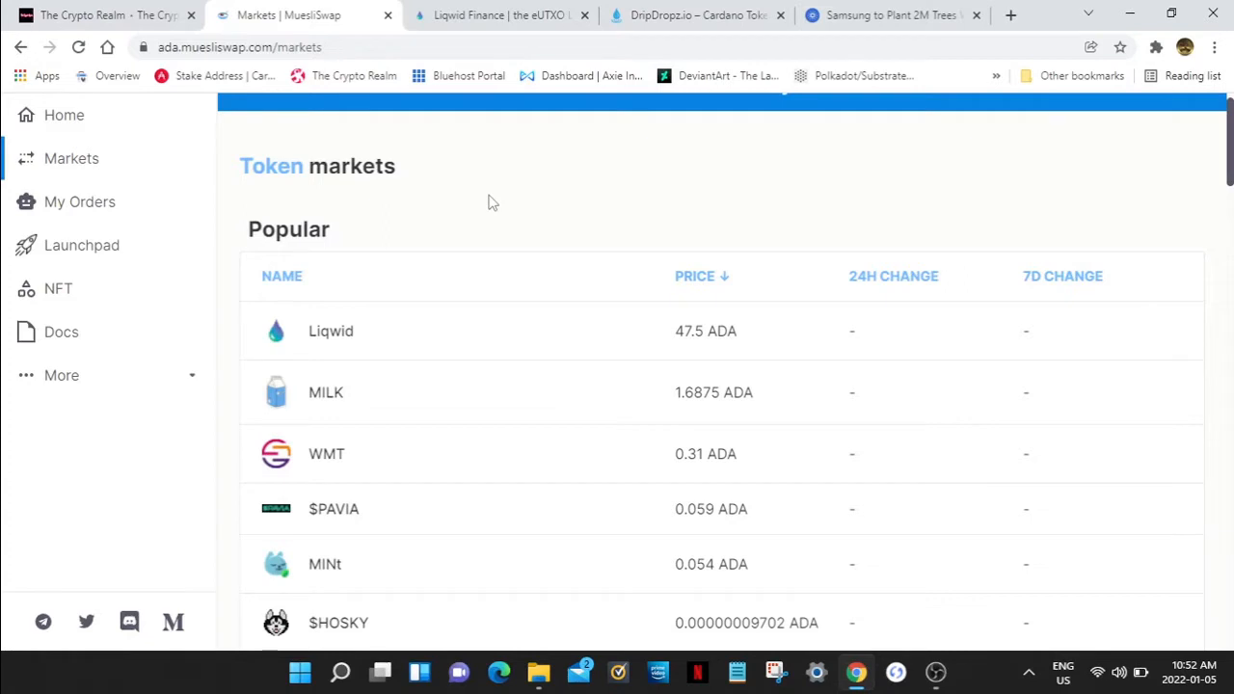
{"action": "scroll", "scroll_direction": "down", "scroll_amount": 3}
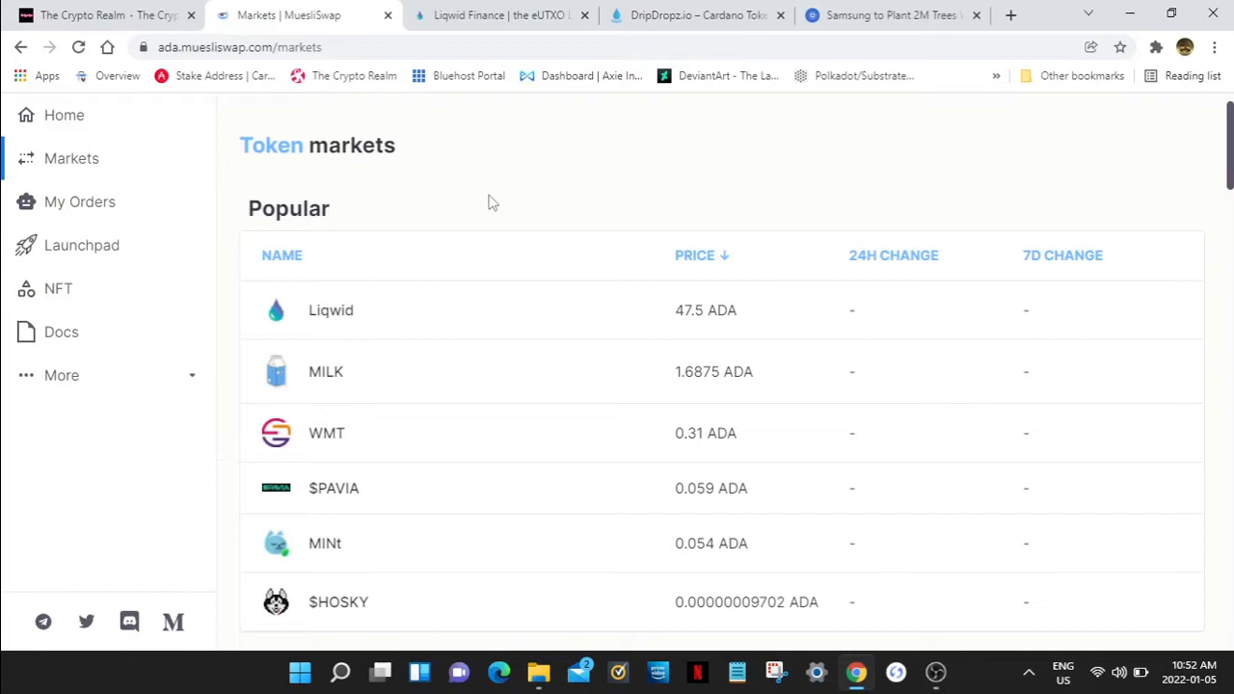
{"action": "mouse_move", "coordinate": [486, 143]}
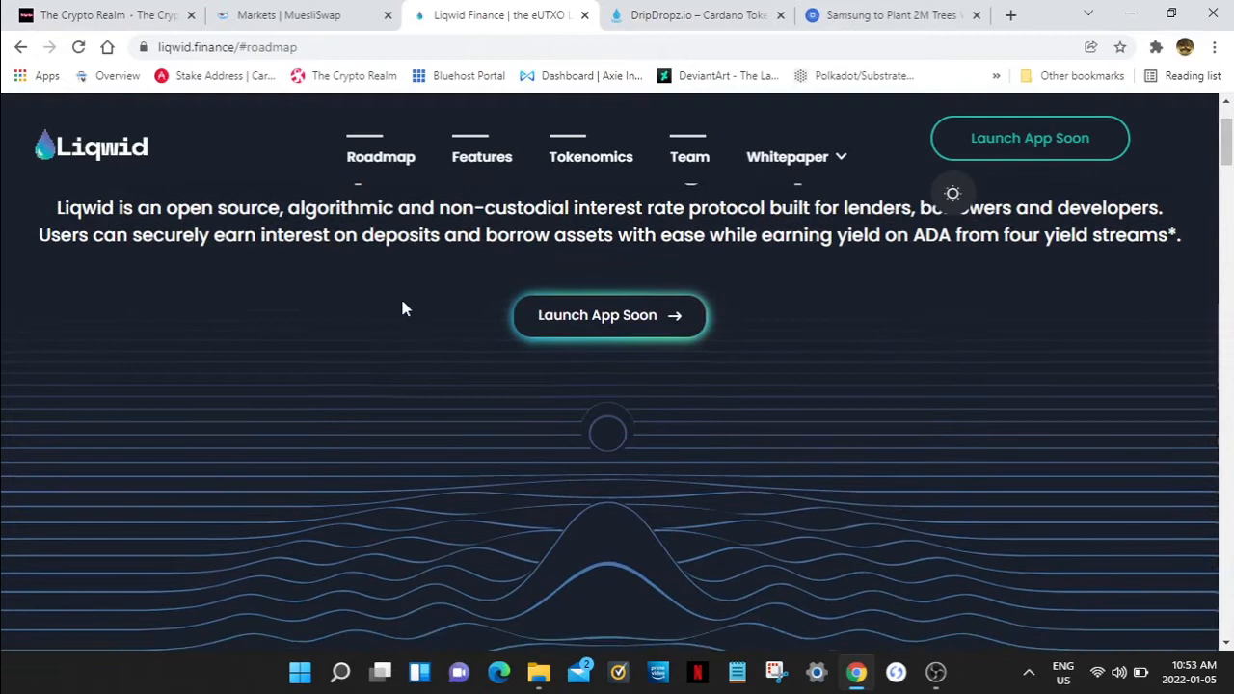
Step: Scroll the Liqwid roadmap from Q2 2021 down to the Q4 2021 and Q1 2022 milestones
{"action": "scroll", "scroll_direction": "down", "scroll_amount": 3}
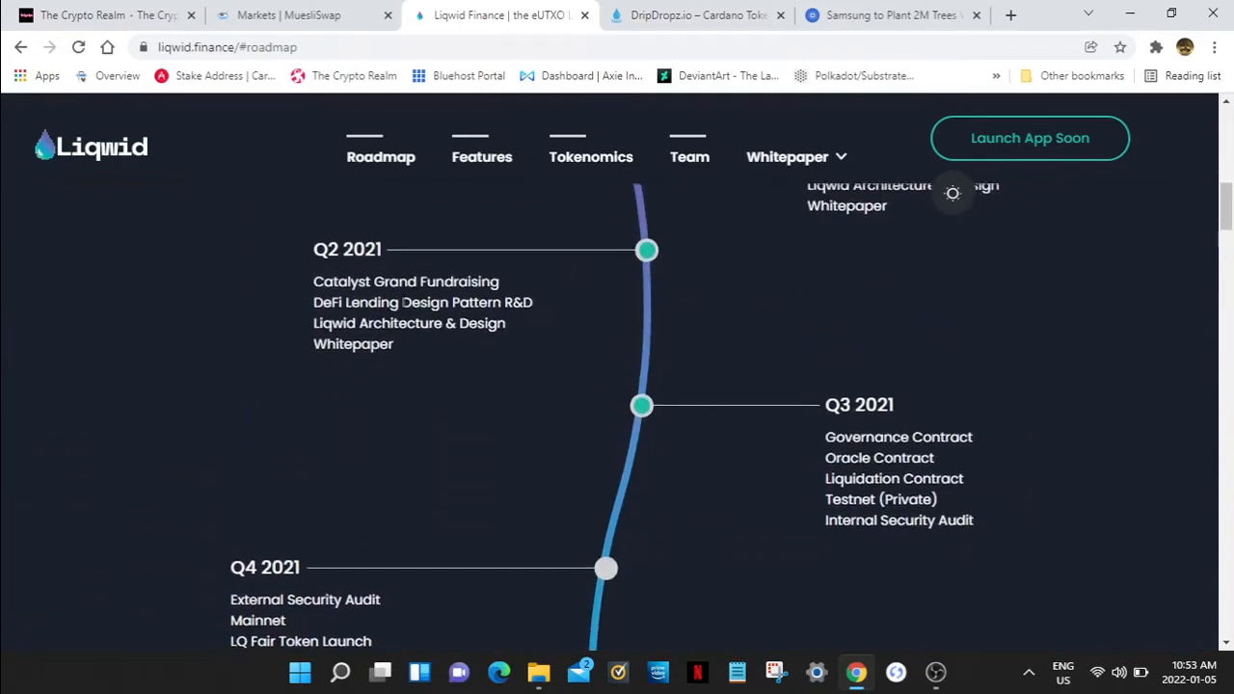
{"action": "scroll", "scroll_direction": "down", "scroll_amount": 3}
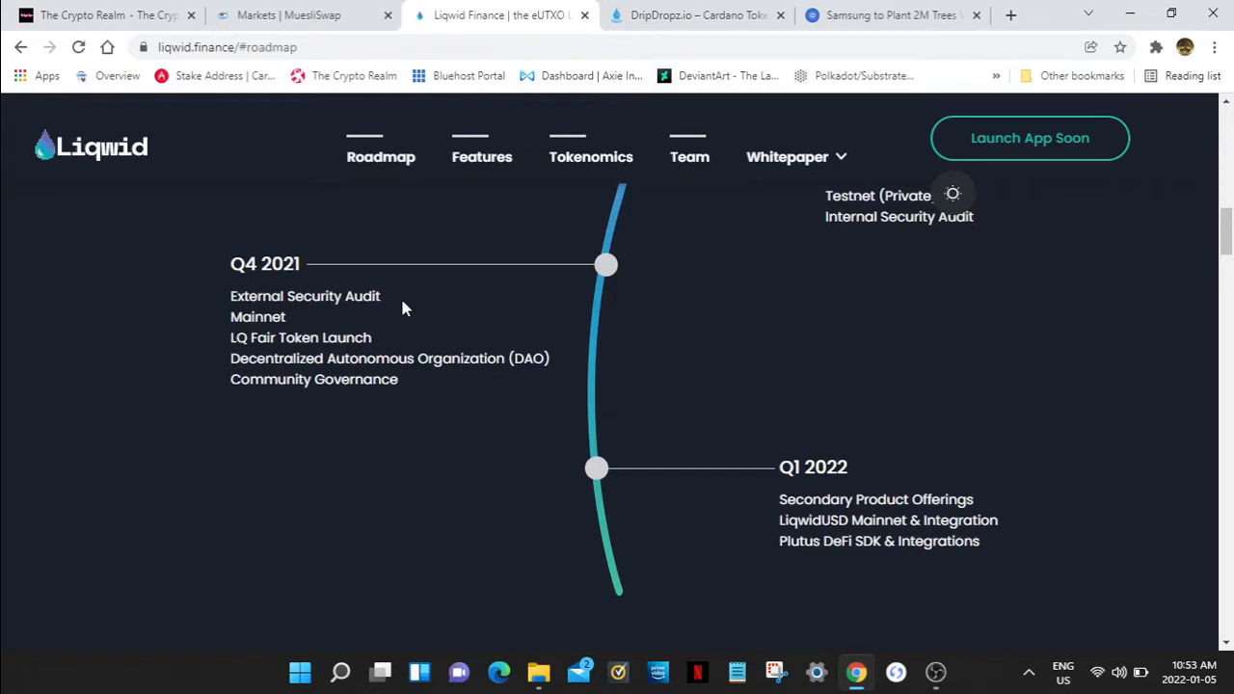
{"action": "mouse_move", "coordinate": [682, 412]}
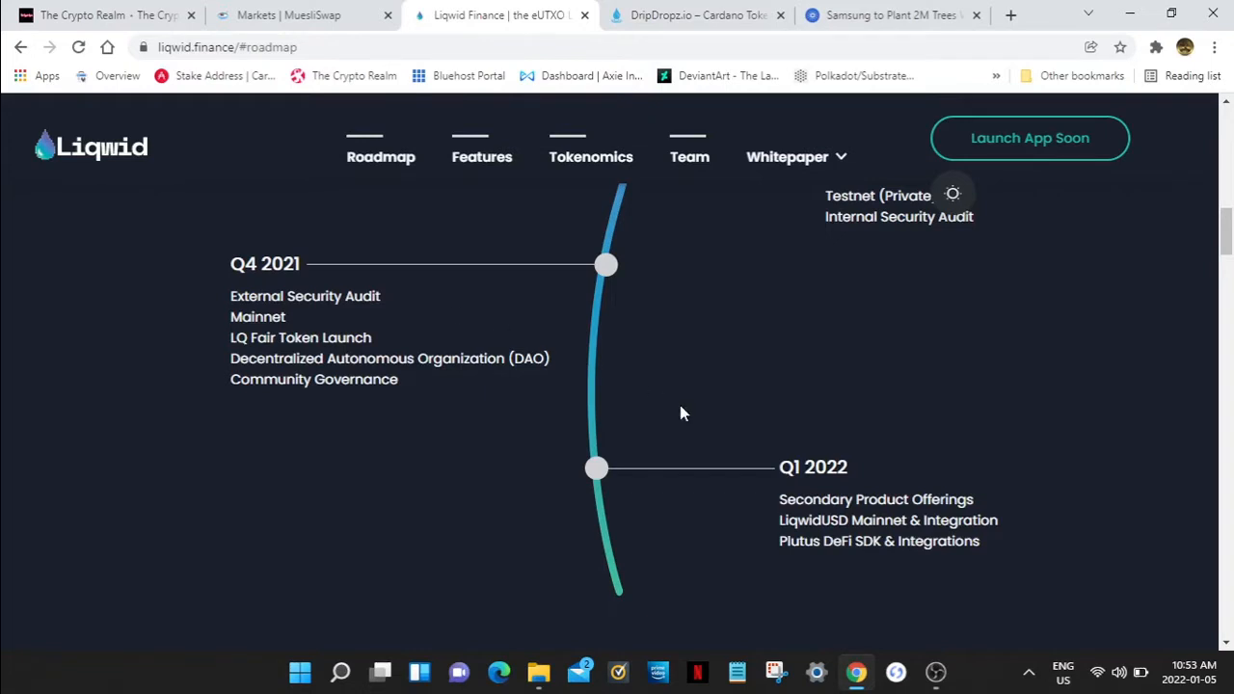
{"action": "scroll", "scroll_direction": "down", "scroll_amount": 3}
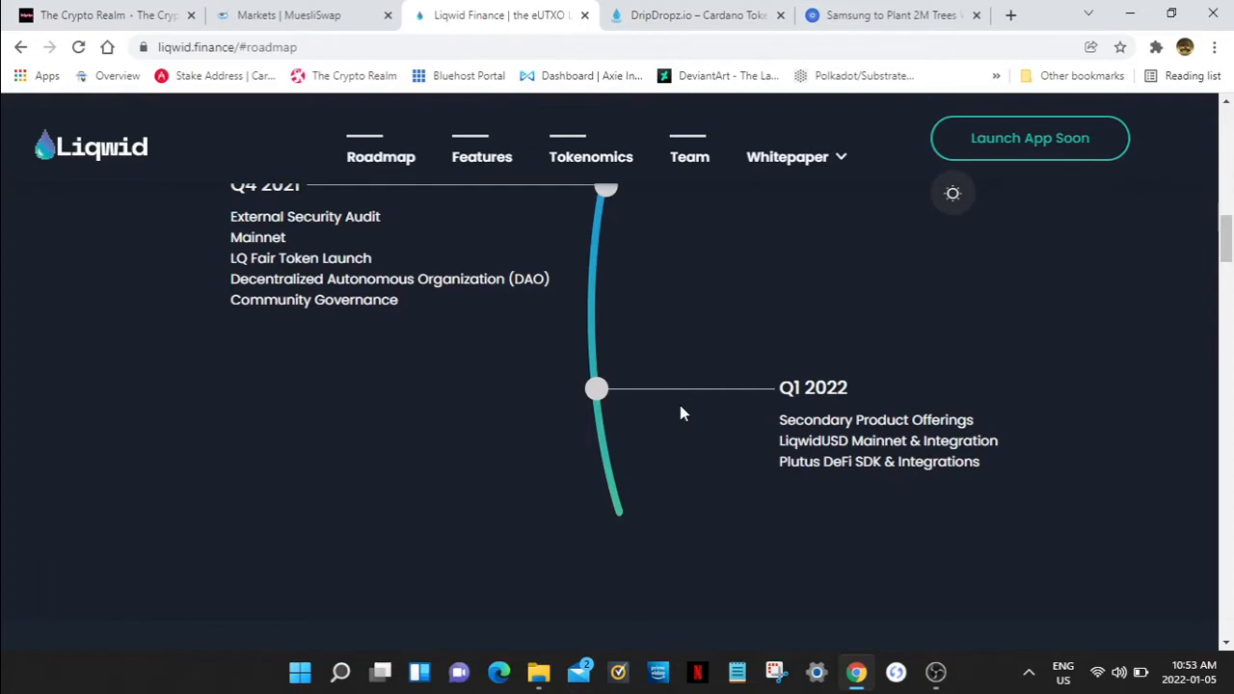
Step: Scroll through the Liqwid Features section, then return to the 'DeFi Lending, Simplified' headline
{"action": "scroll", "scroll_direction": "down", "scroll_amount": 3}
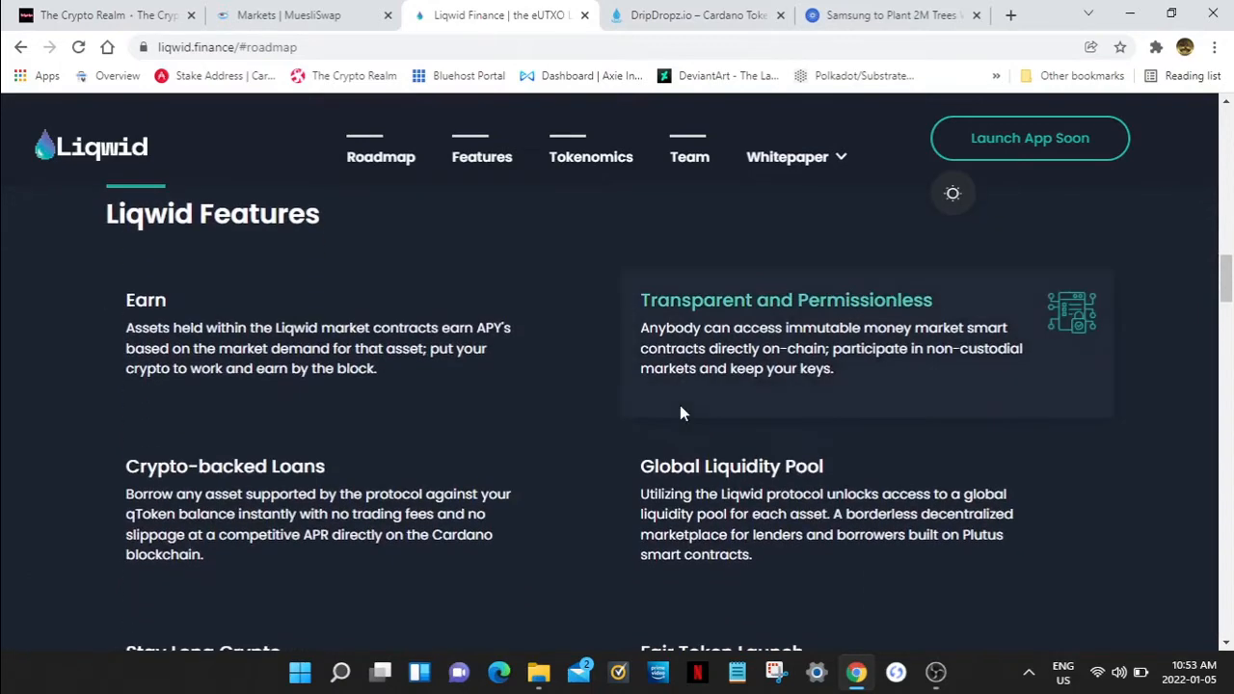
{"action": "scroll", "scroll_direction": "down", "scroll_amount": 3}
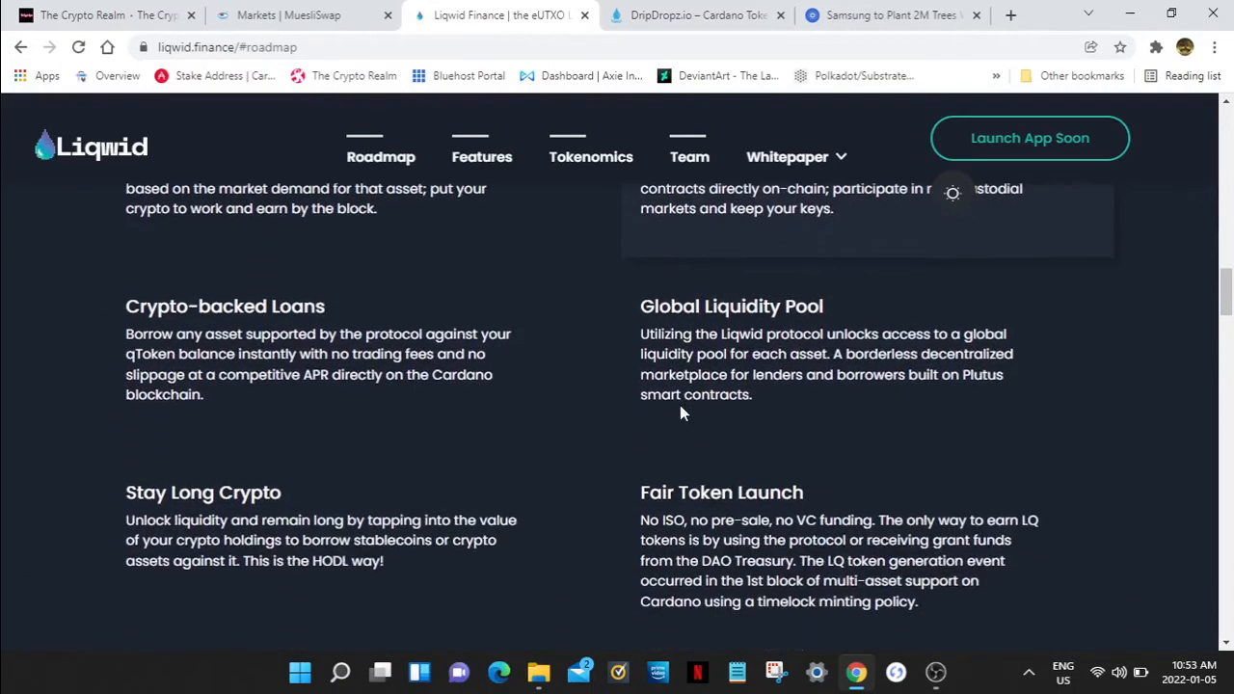
{"action": "scroll", "scroll_direction": "down", "scroll_amount": 3}
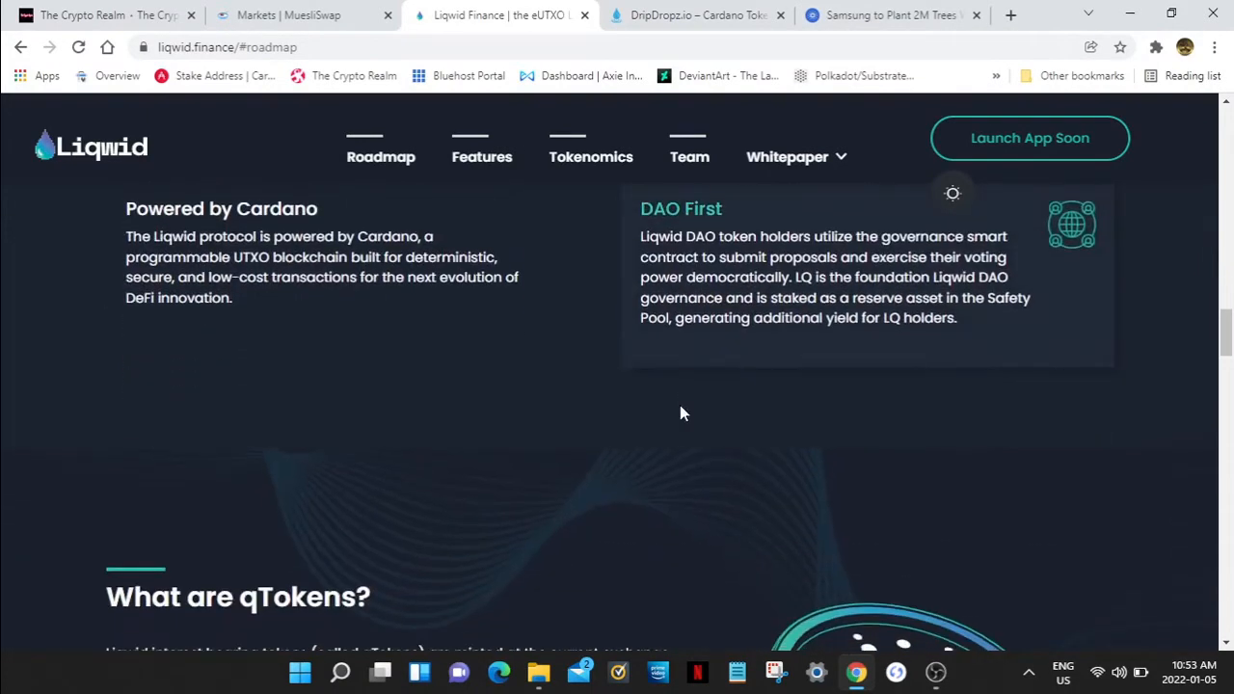
{"action": "scroll", "scroll_direction": "down", "scroll_amount": 3}
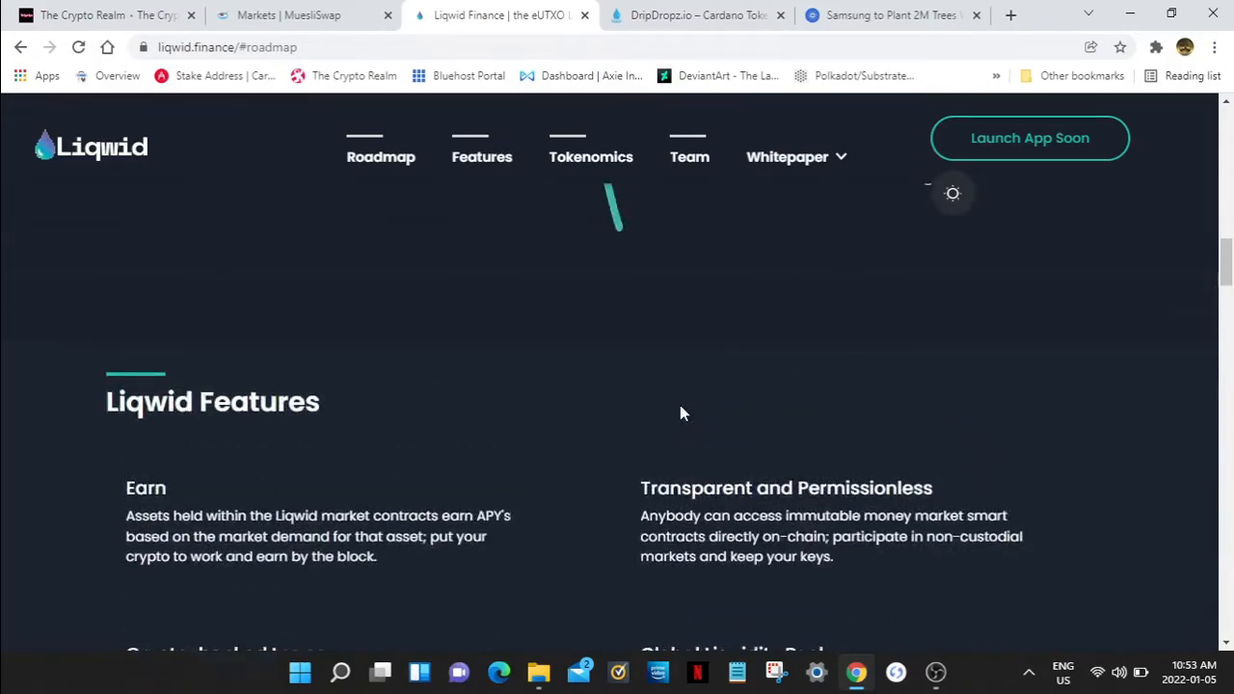
{"action": "scroll", "scroll_direction": "up", "scroll_amount": 3}
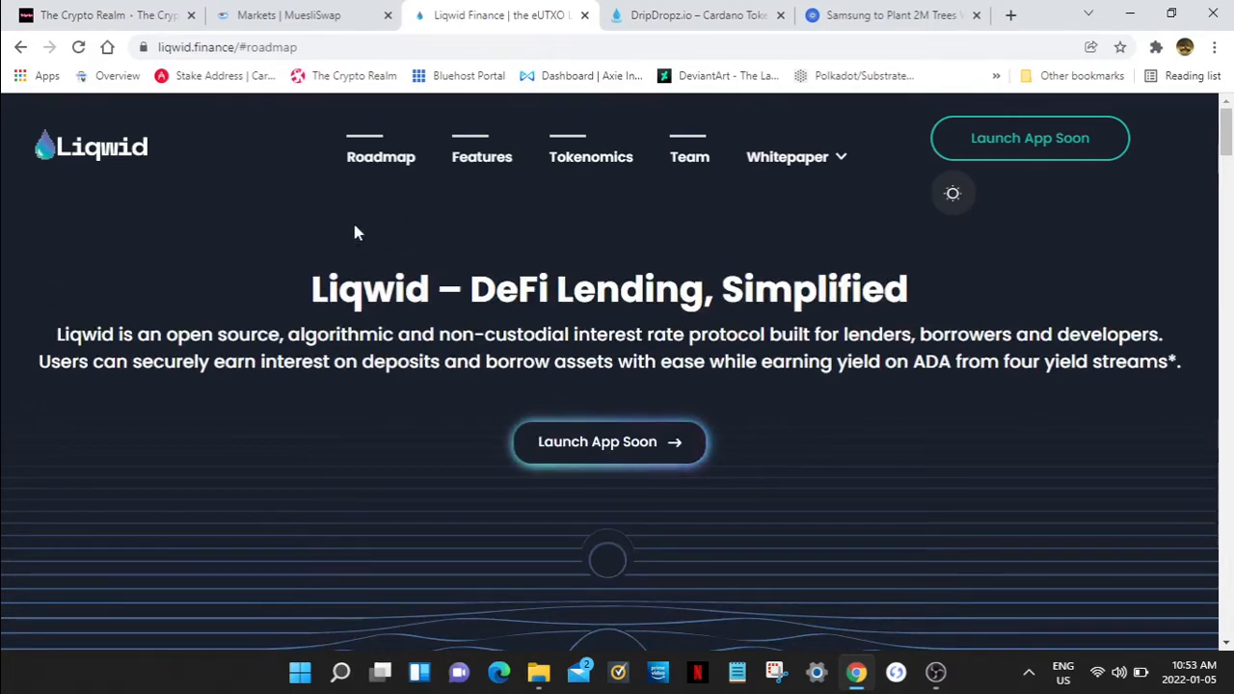
Step: Return to MuesliSwap's Token markets Popular list showing Liqwid at 47.5 ADA, MILK and WMT
{"action": "left_click", "coordinate": [279, 16]}
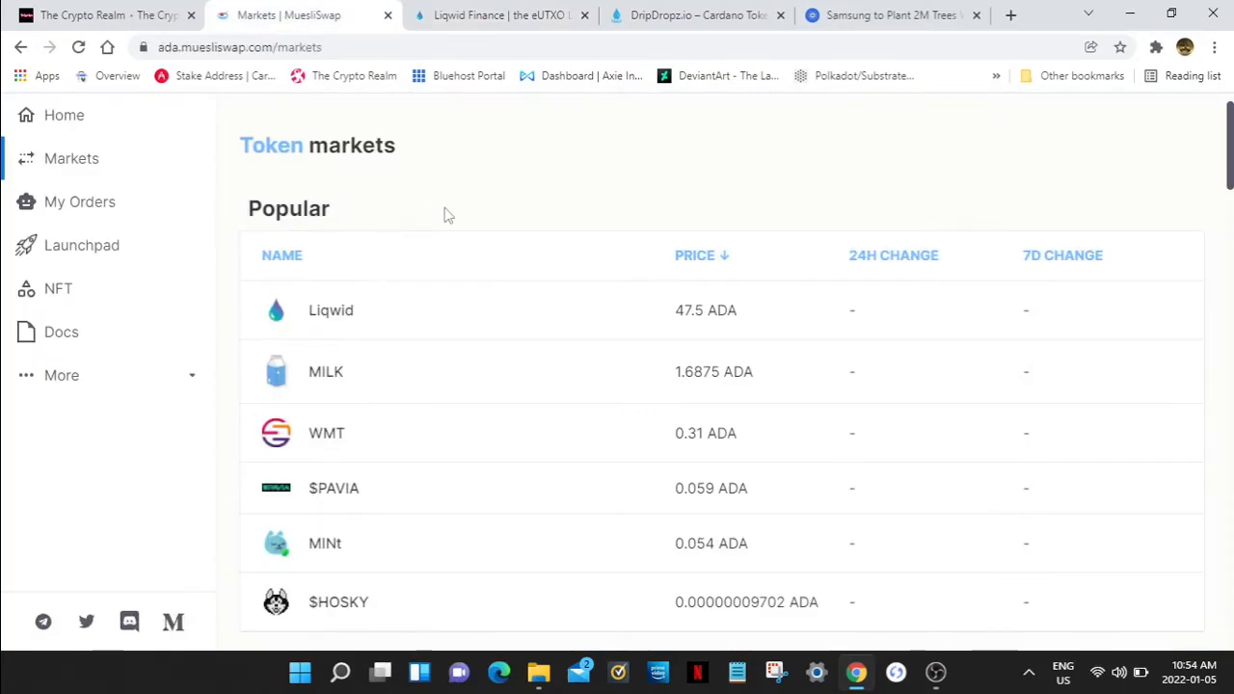
{"action": "mouse_move", "coordinate": [536, 268]}
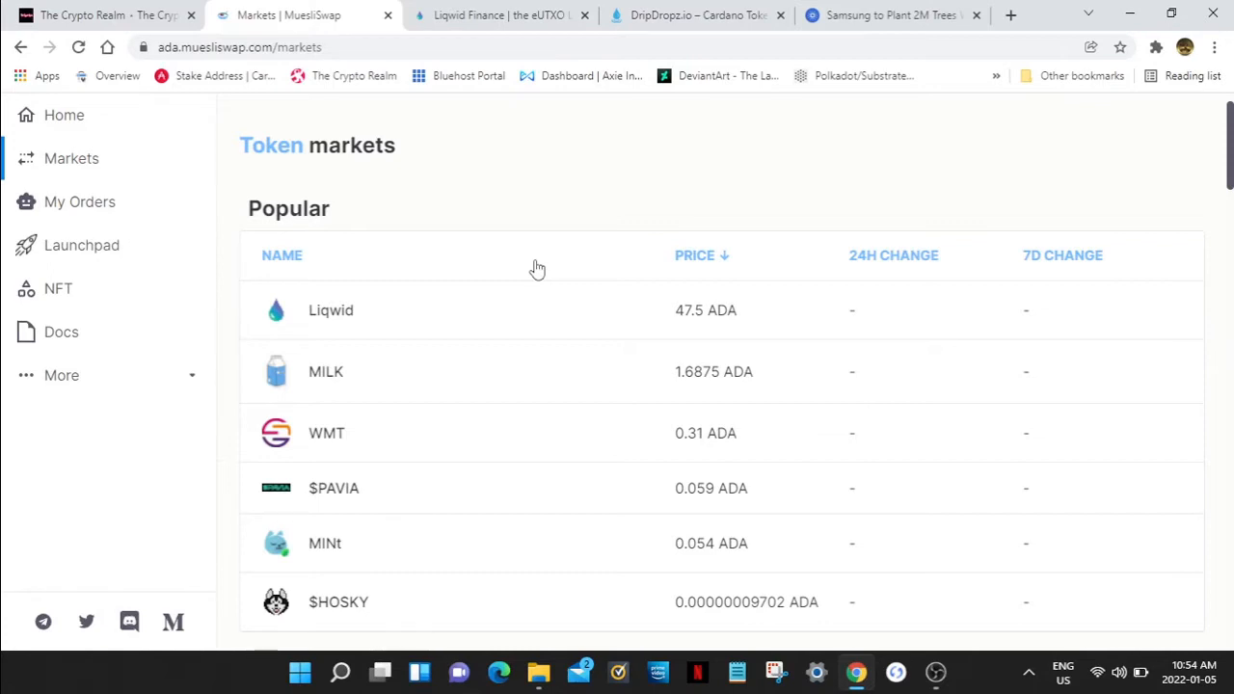
{"action": "scroll", "scroll_direction": "down", "scroll_amount": 3}
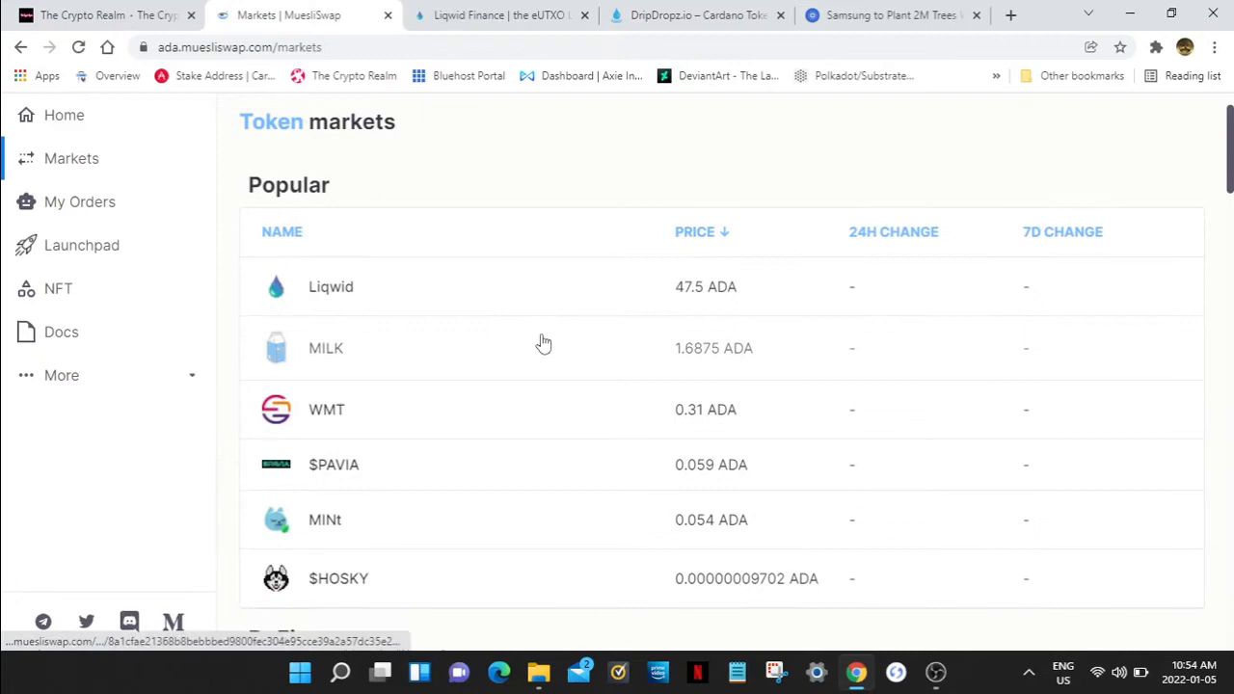
{"action": "mouse_move", "coordinate": [555, 354]}
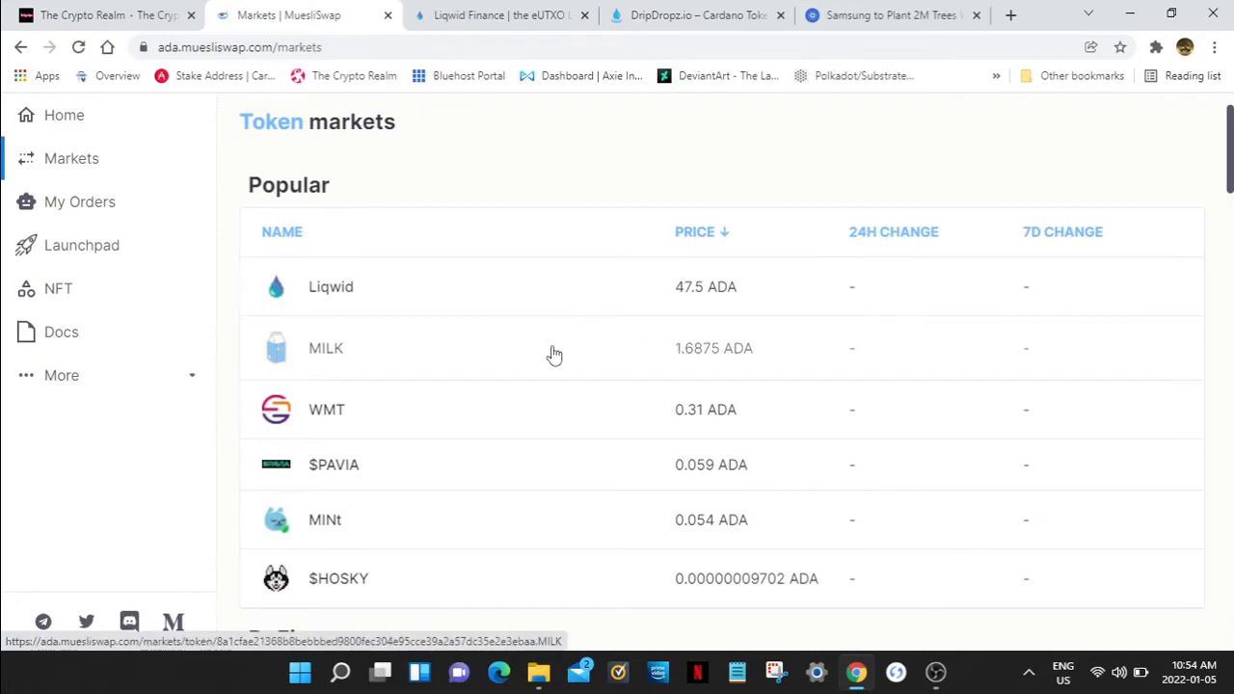
{"action": "mouse_move", "coordinate": [561, 363]}
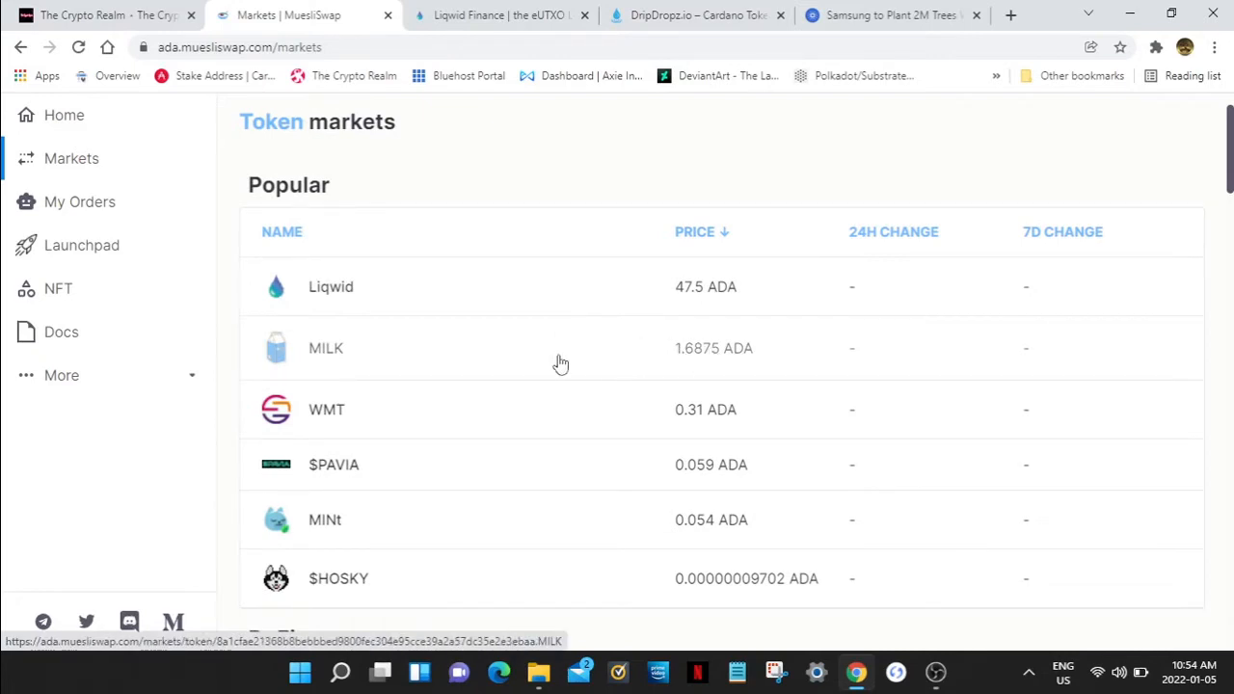
{"action": "mouse_move", "coordinate": [613, 361]}
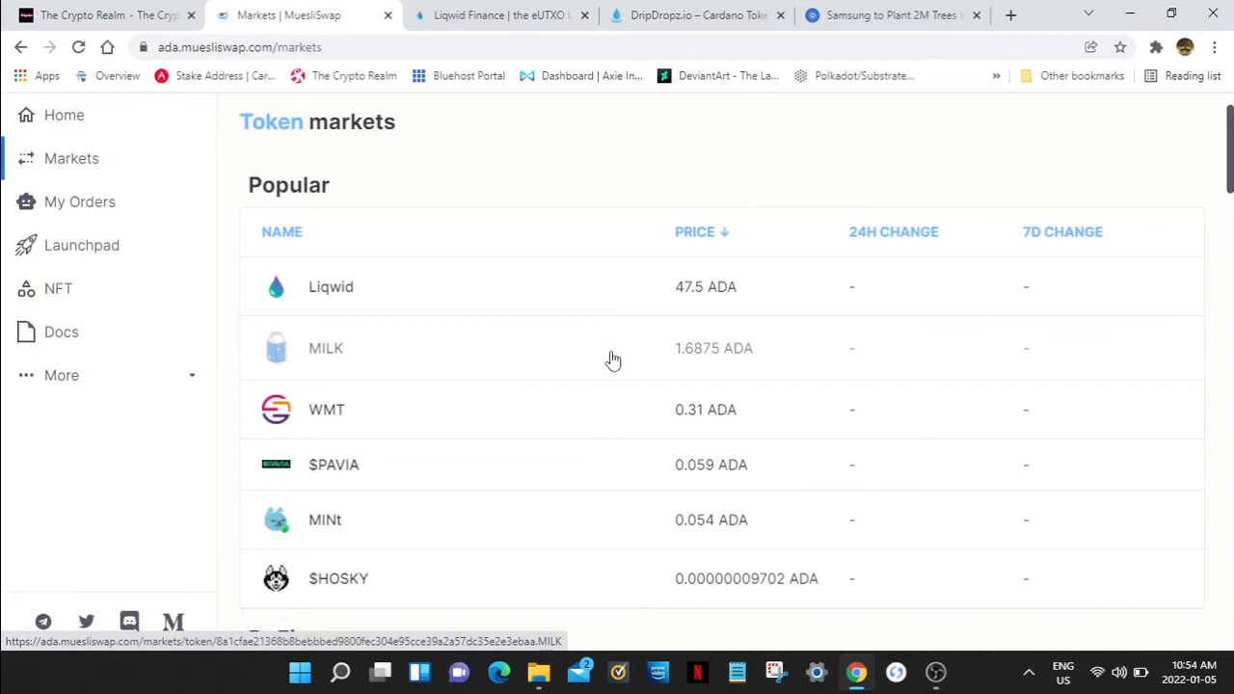
Step: Scroll the MuesliSwap Markets page down past the Popular and DeFi token lists
{"action": "scroll", "scroll_direction": "down", "scroll_amount": 3}
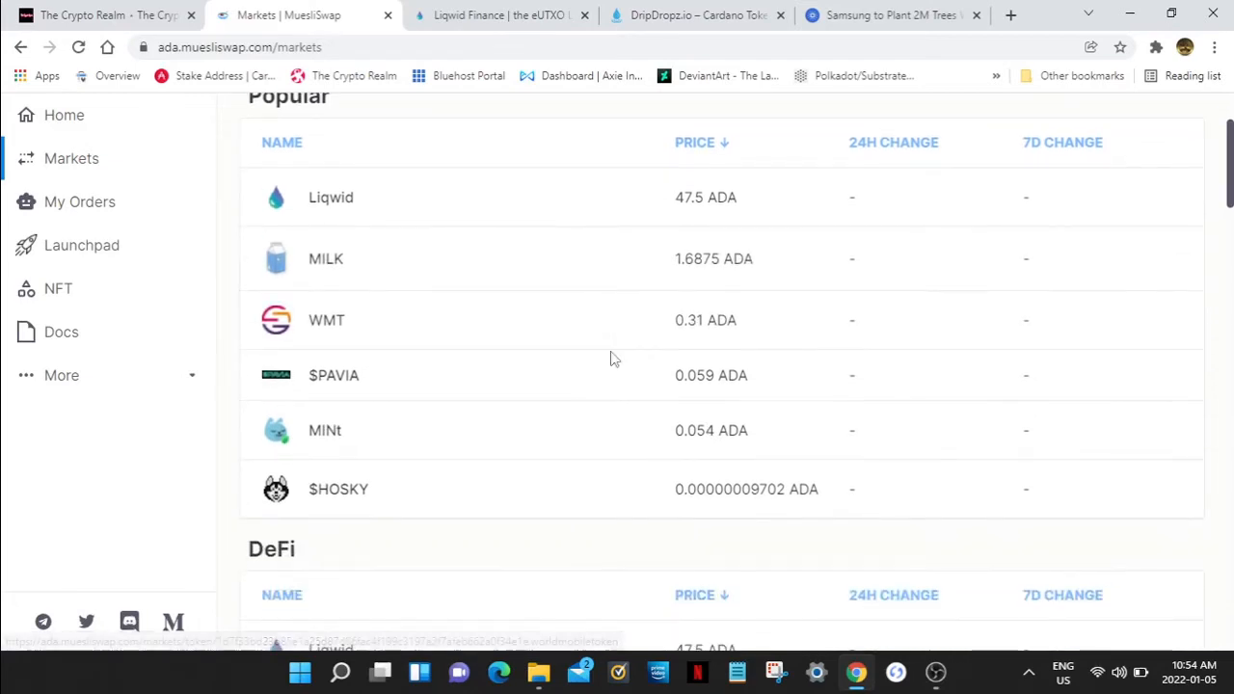
{"action": "scroll", "scroll_direction": "down", "scroll_amount": 3}
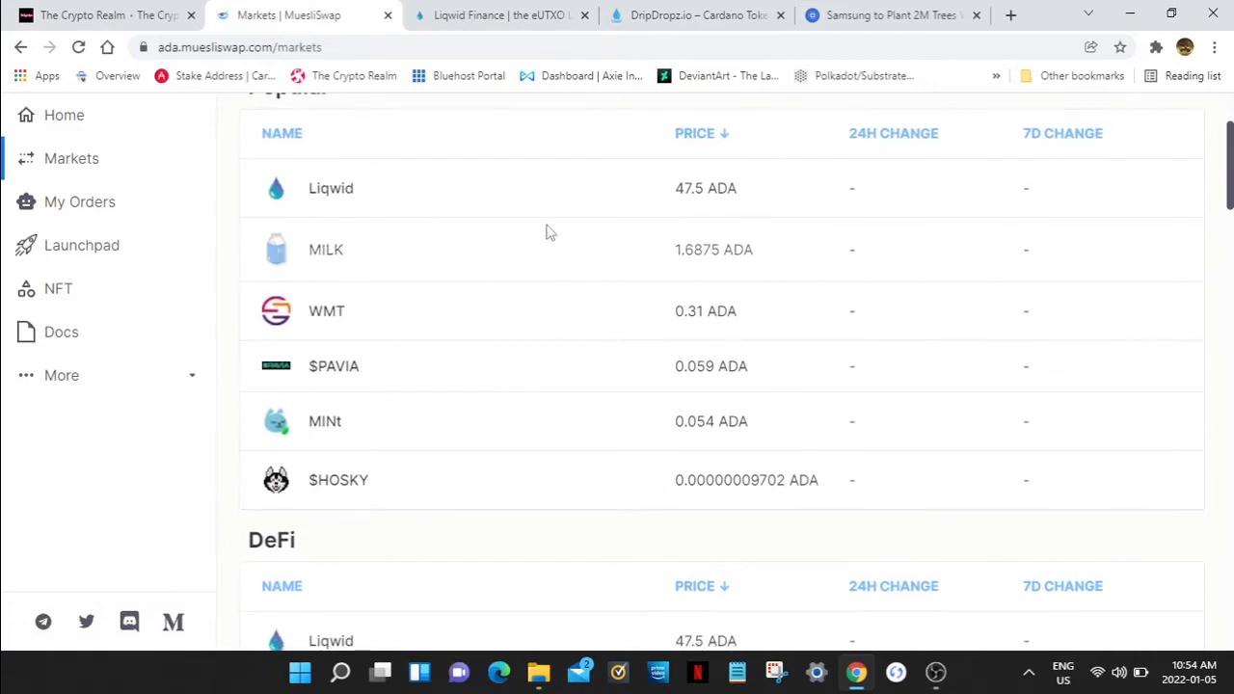
{"action": "mouse_move", "coordinate": [501, 203]}
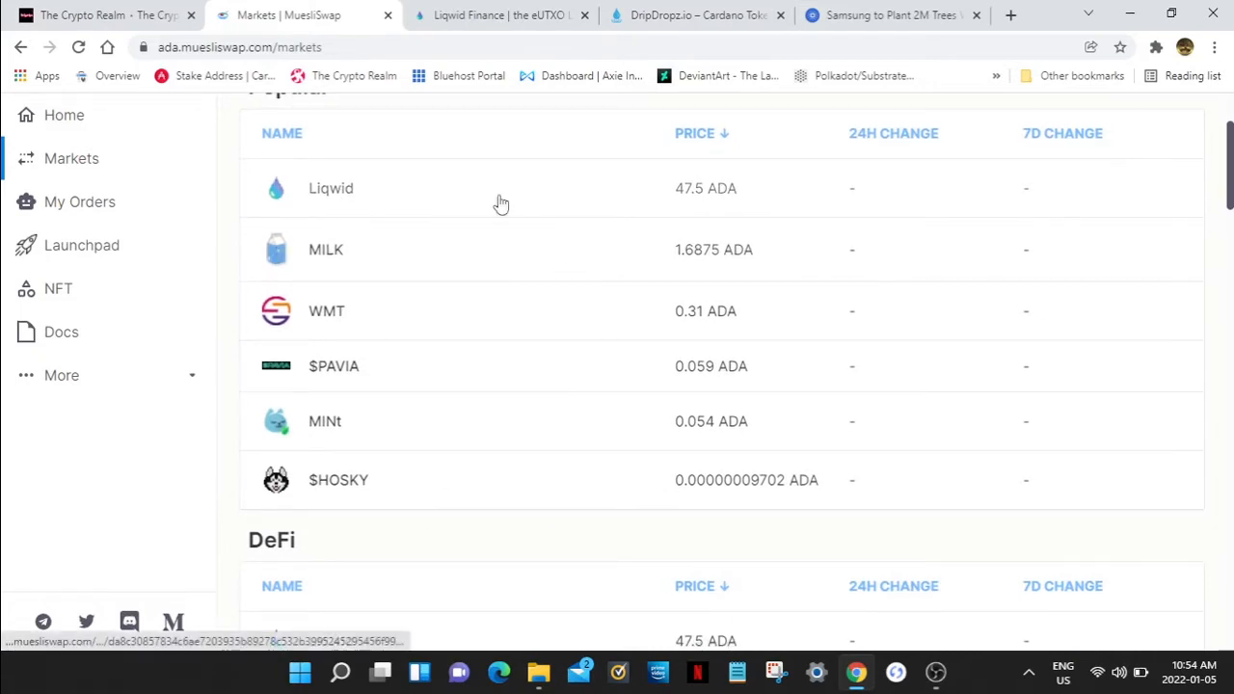
{"action": "mouse_move", "coordinate": [570, 258]}
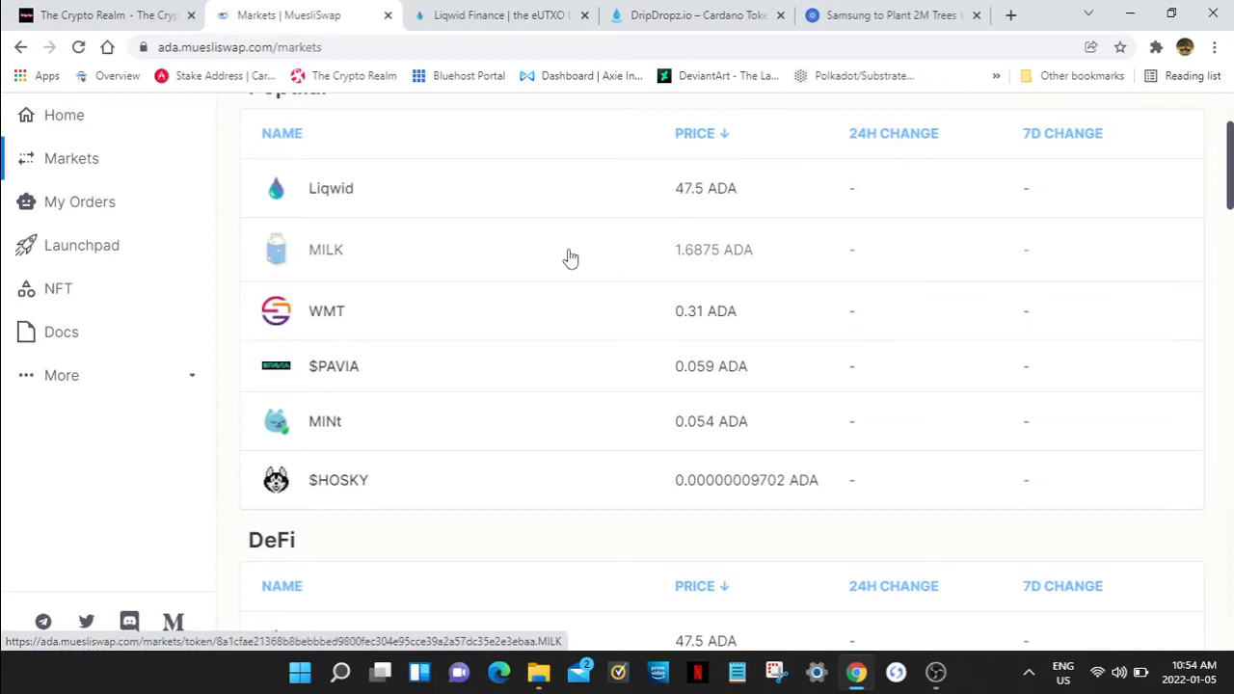
{"action": "mouse_move", "coordinate": [682, 190]}
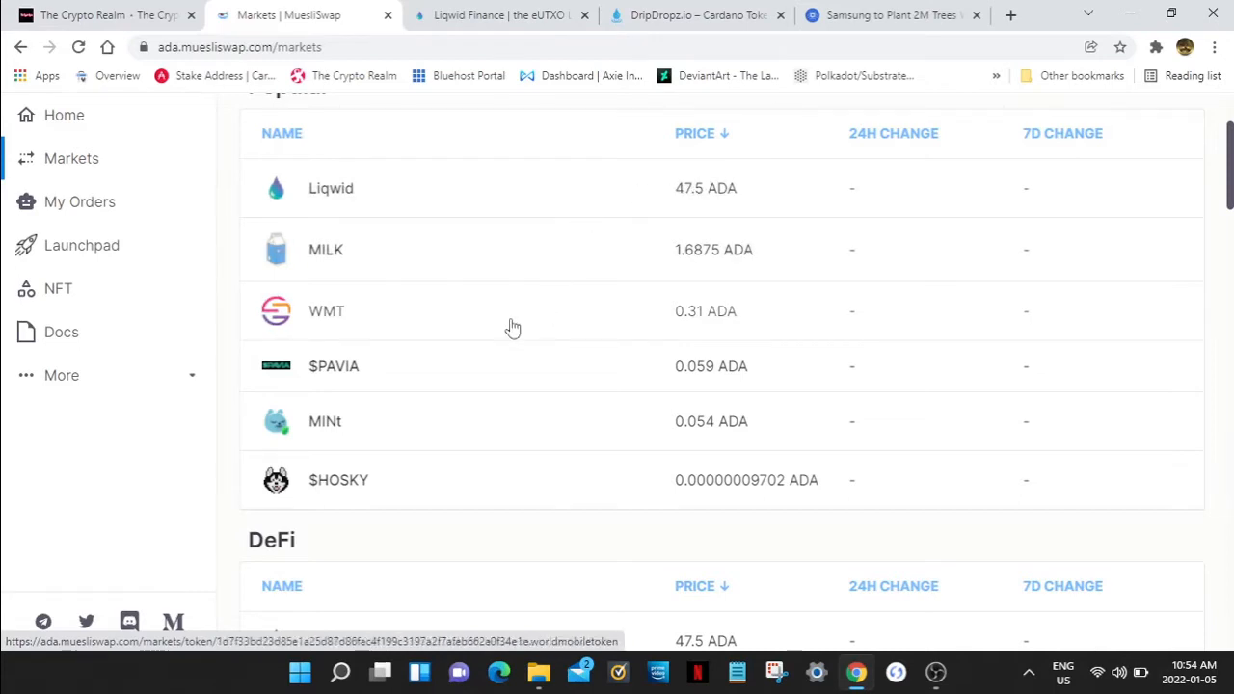
{"action": "mouse_move", "coordinate": [605, 324]}
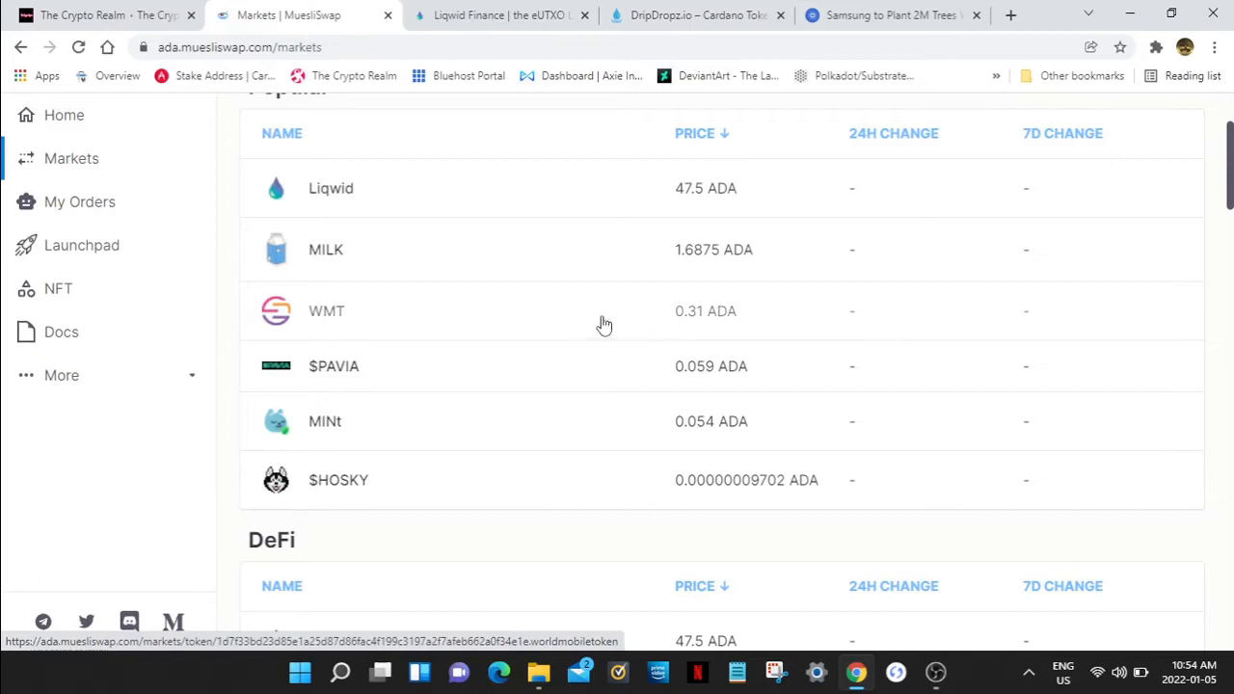
{"action": "mouse_move", "coordinate": [544, 324]}
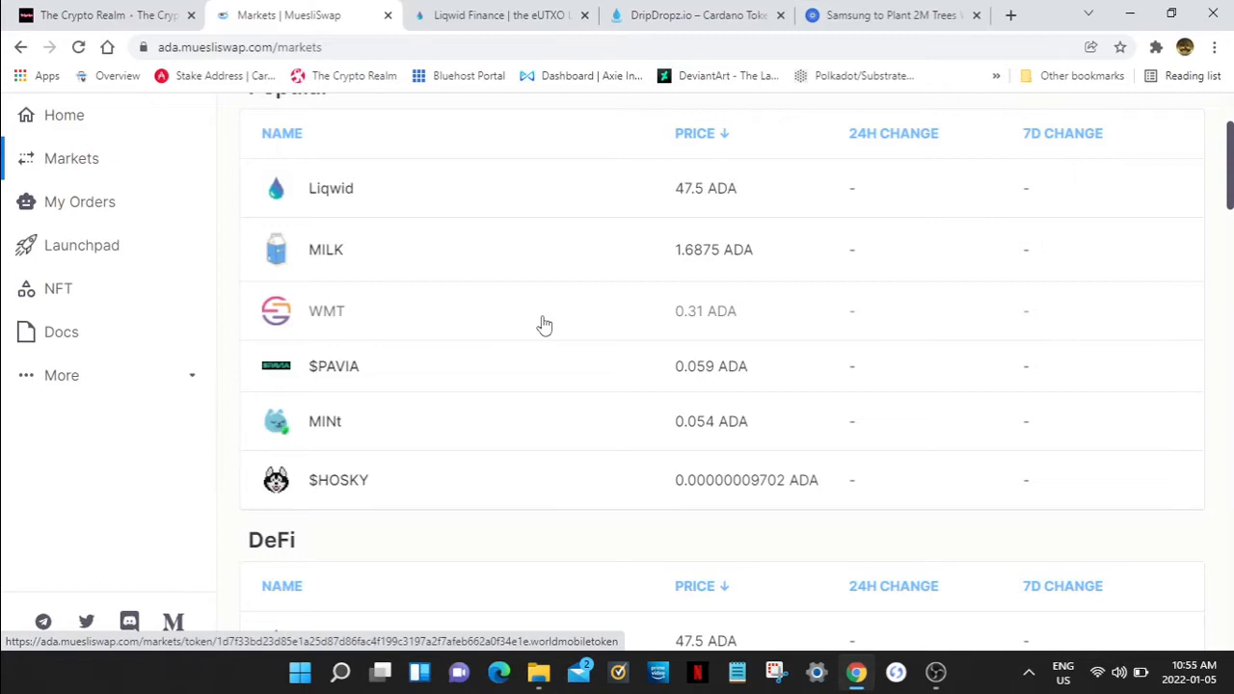
{"action": "scroll", "scroll_direction": "down", "scroll_amount": 3}
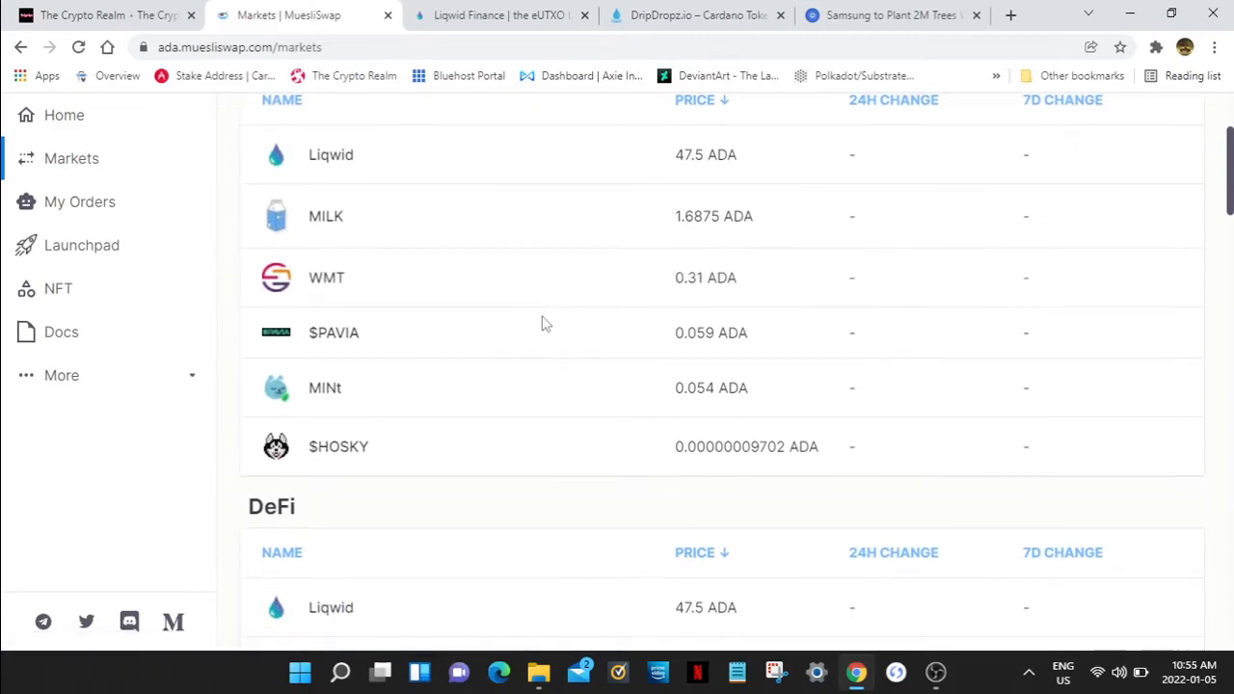
{"action": "mouse_move", "coordinate": [478, 338]}
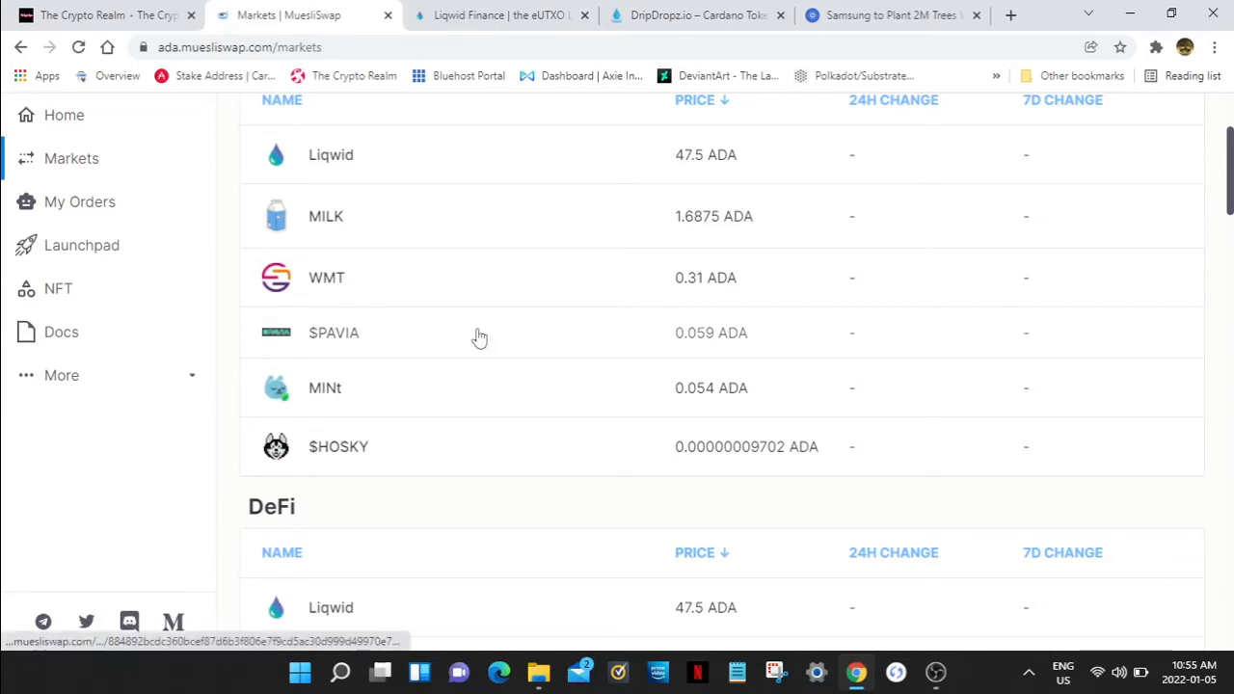
{"action": "mouse_move", "coordinate": [478, 335]}
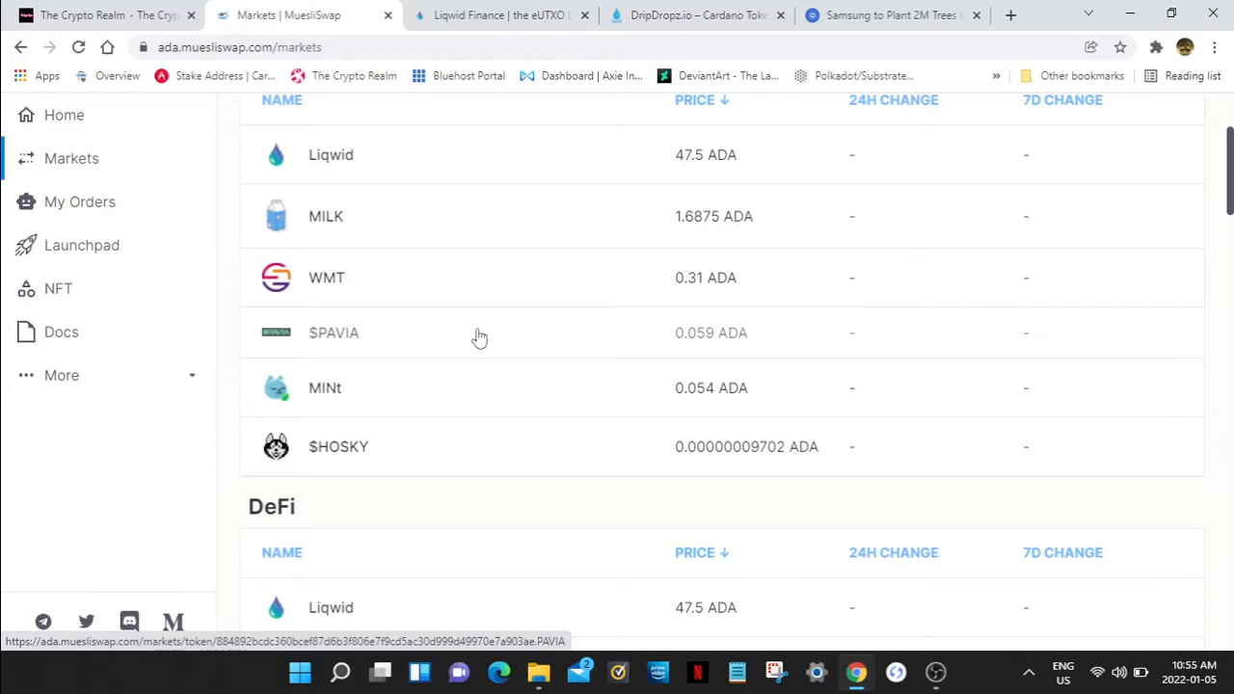
{"action": "scroll", "scroll_direction": "down", "scroll_amount": 3}
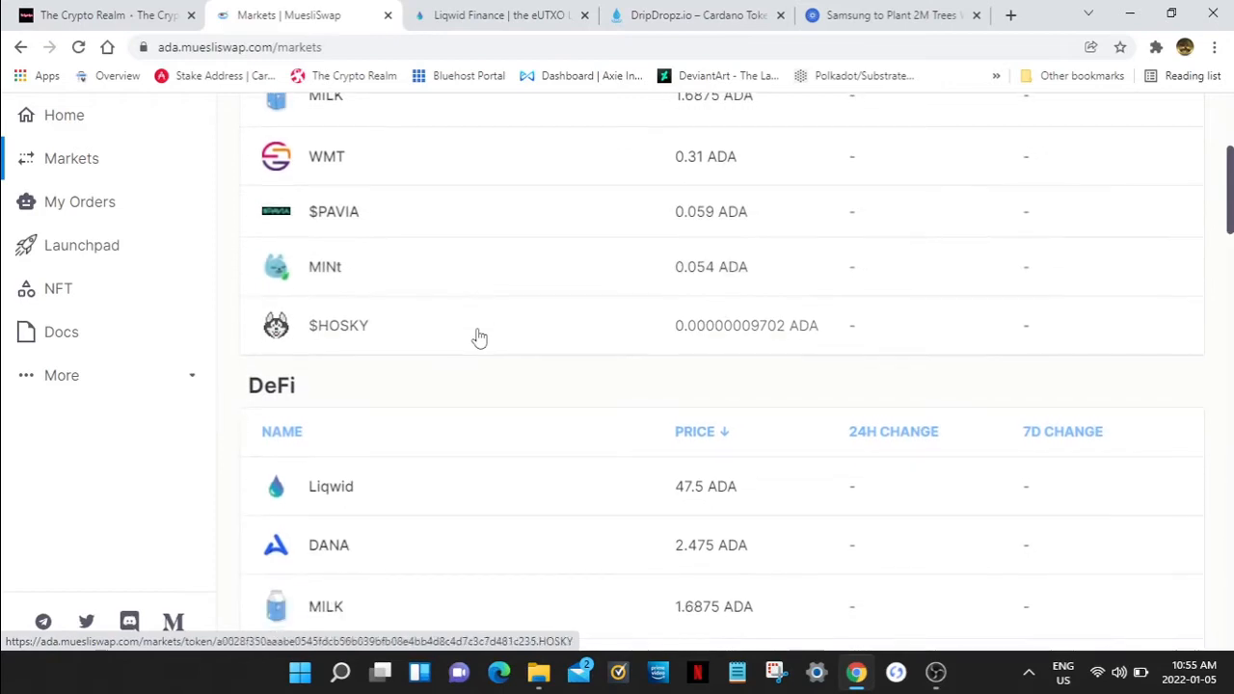
{"action": "scroll", "scroll_direction": "down", "scroll_amount": 3}
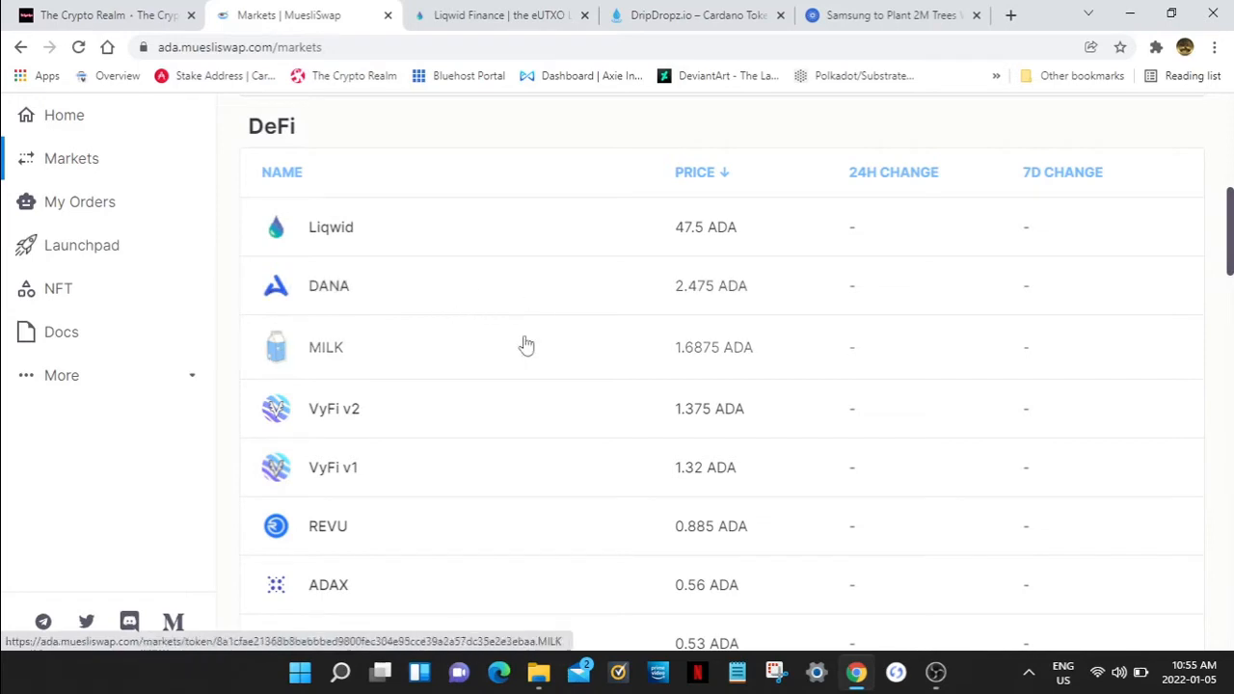
{"action": "scroll", "scroll_direction": "down", "scroll_amount": 3}
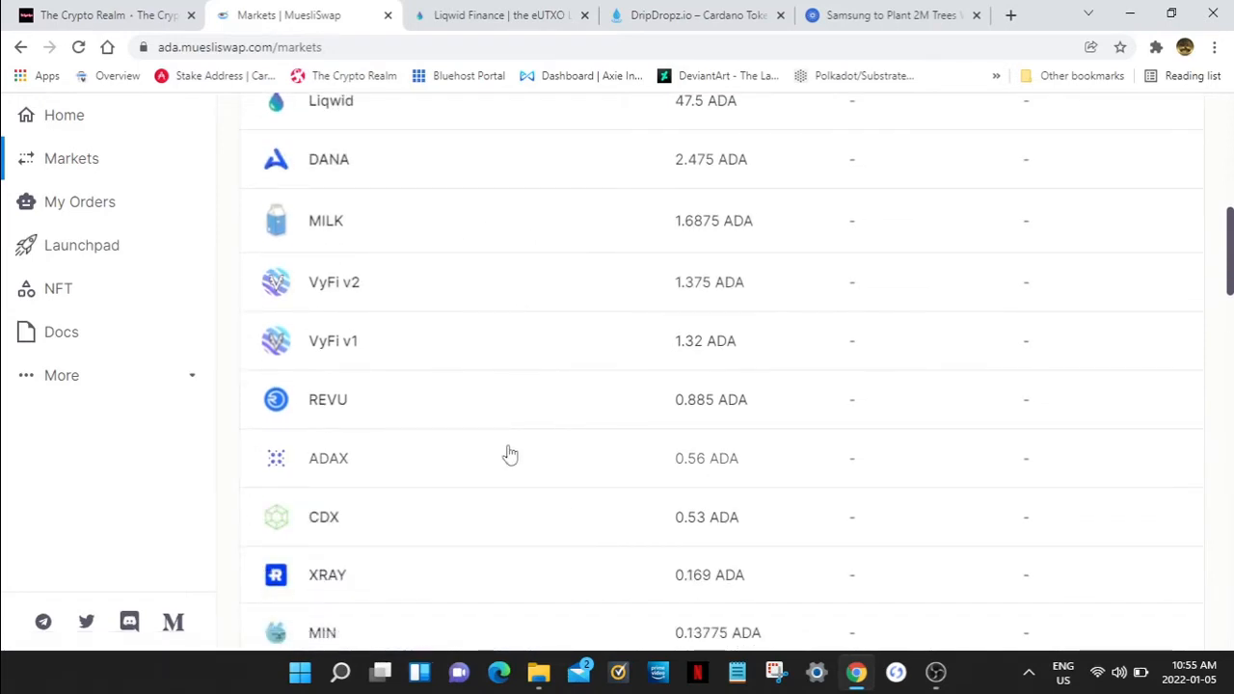
{"action": "mouse_move", "coordinate": [541, 309]}
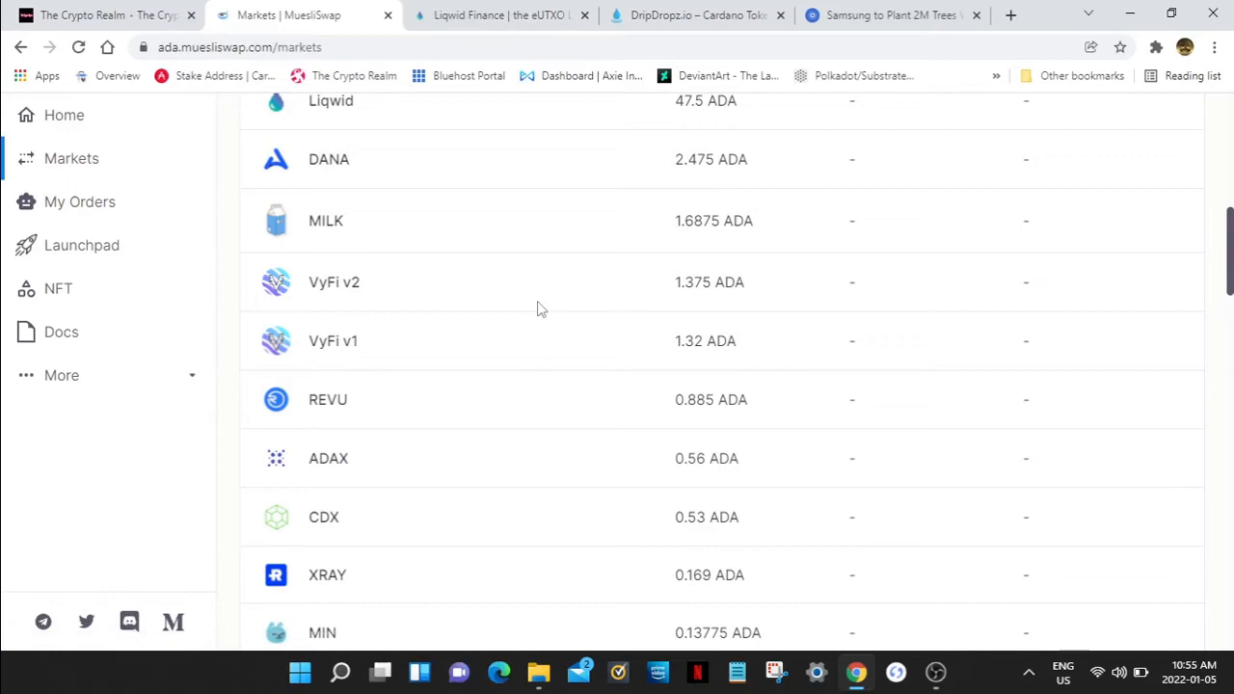
{"action": "mouse_move", "coordinate": [511, 305]}
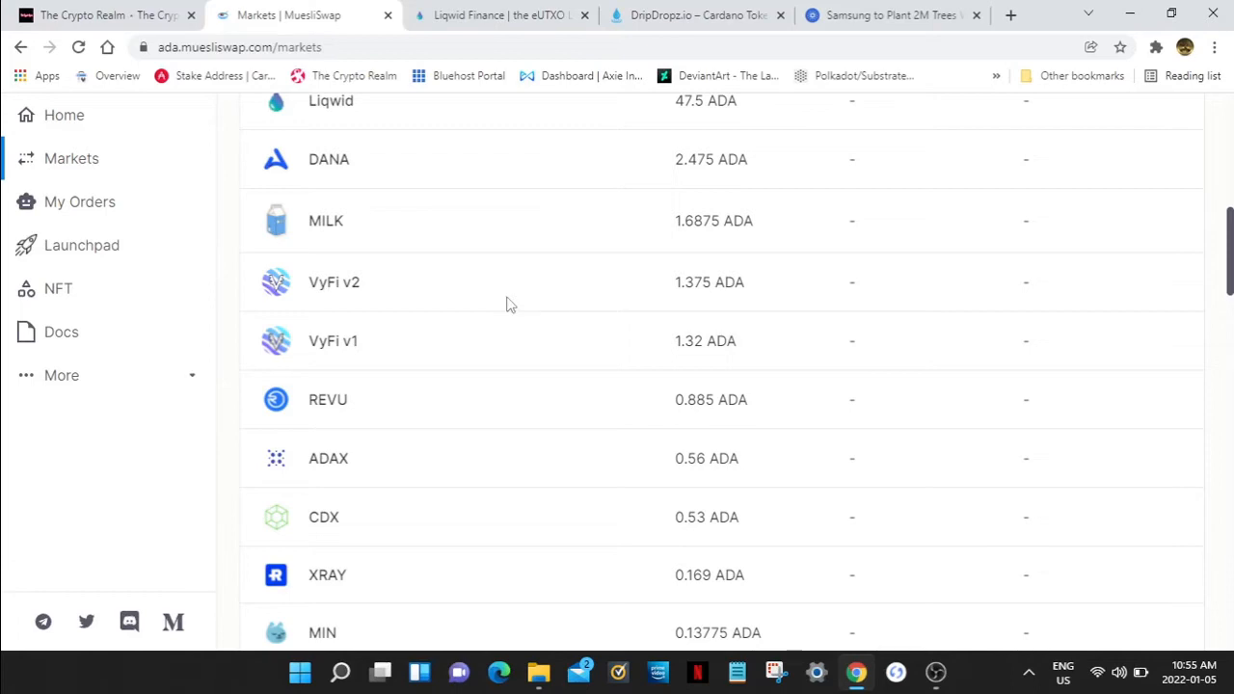
Step: Bring the Meme token prices into view, then switch to the DripDropz claim page
{"action": "scroll", "scroll_direction": "down", "scroll_amount": 3}
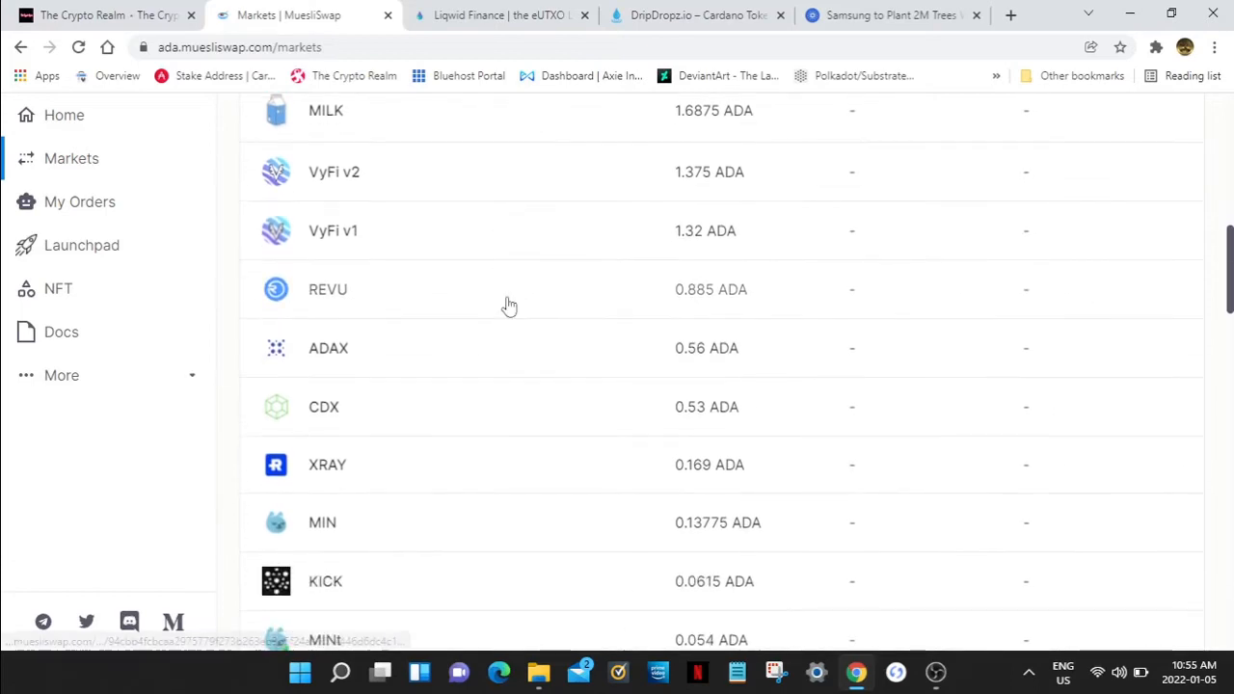
{"action": "scroll", "scroll_direction": "down", "scroll_amount": 3}
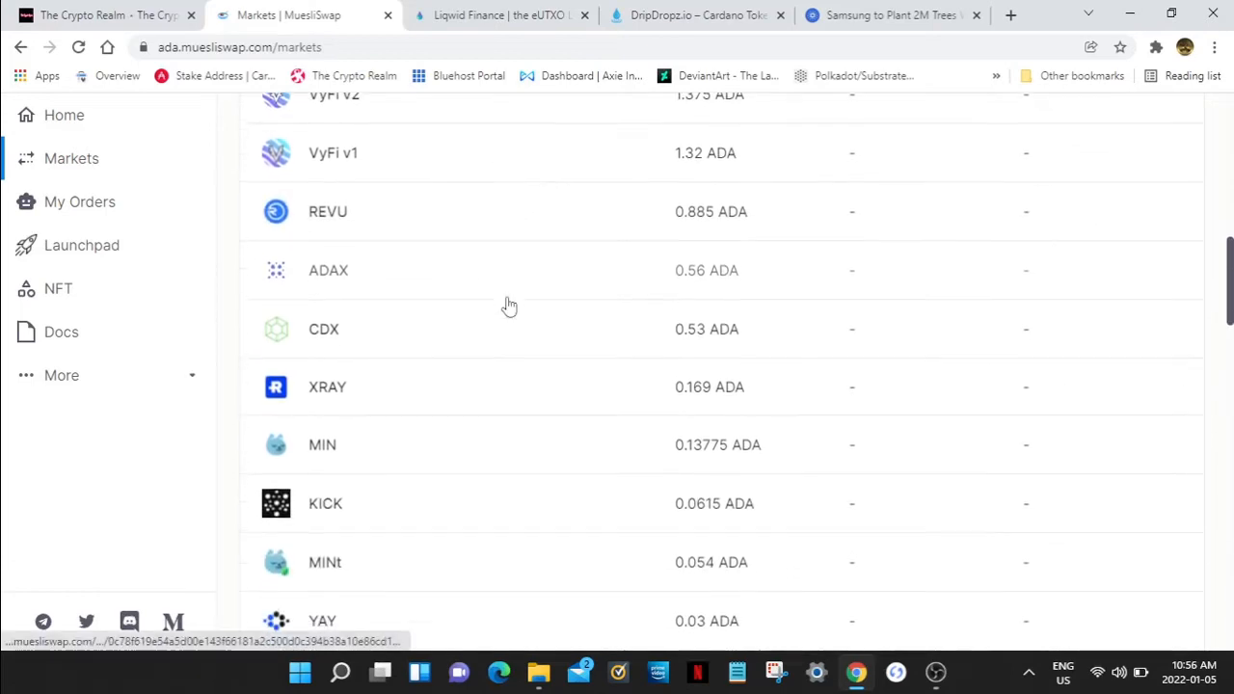
{"action": "scroll", "scroll_direction": "down", "scroll_amount": 3}
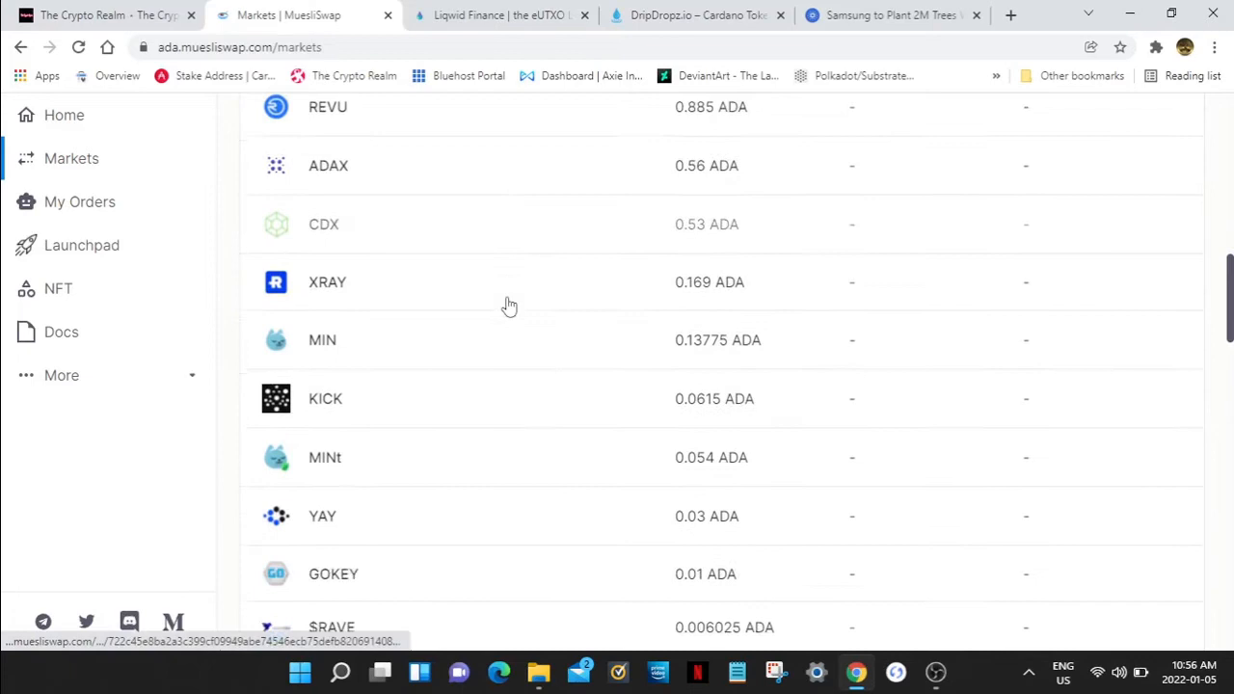
{"action": "scroll", "scroll_direction": "down", "scroll_amount": 3}
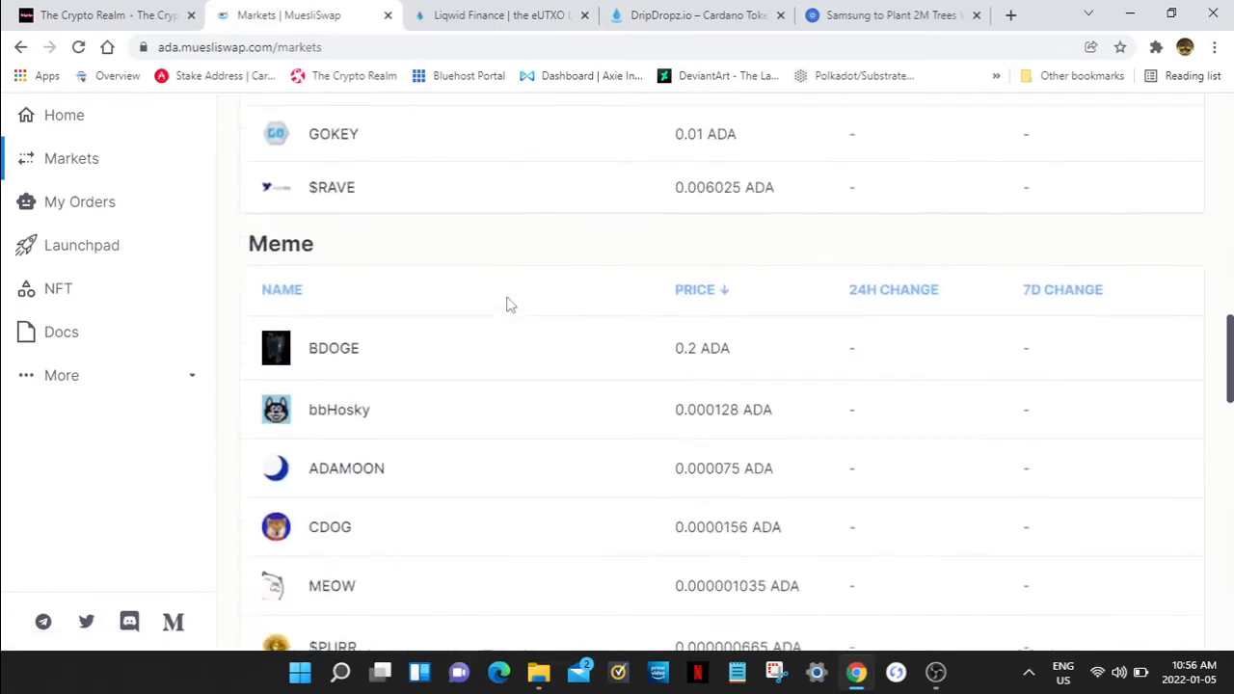
{"action": "scroll", "scroll_direction": "down", "scroll_amount": 3}
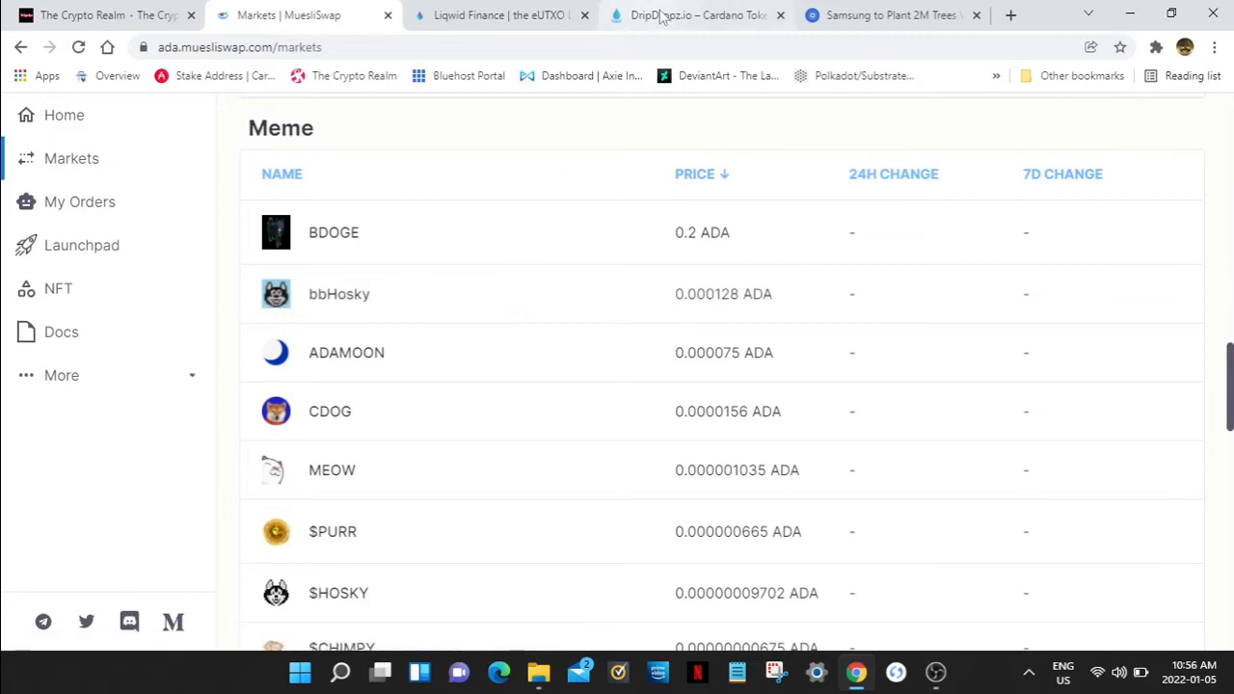
{"action": "left_click", "coordinate": [696, 15]}
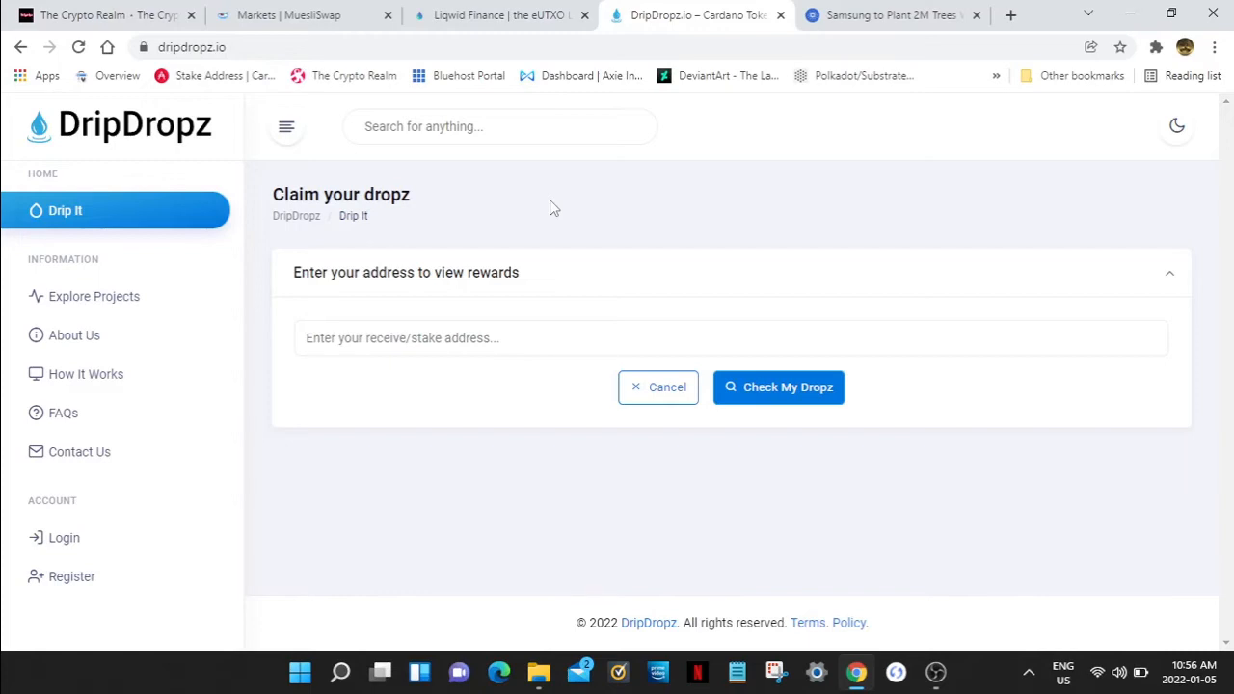
{"action": "mouse_move", "coordinate": [570, 185]}
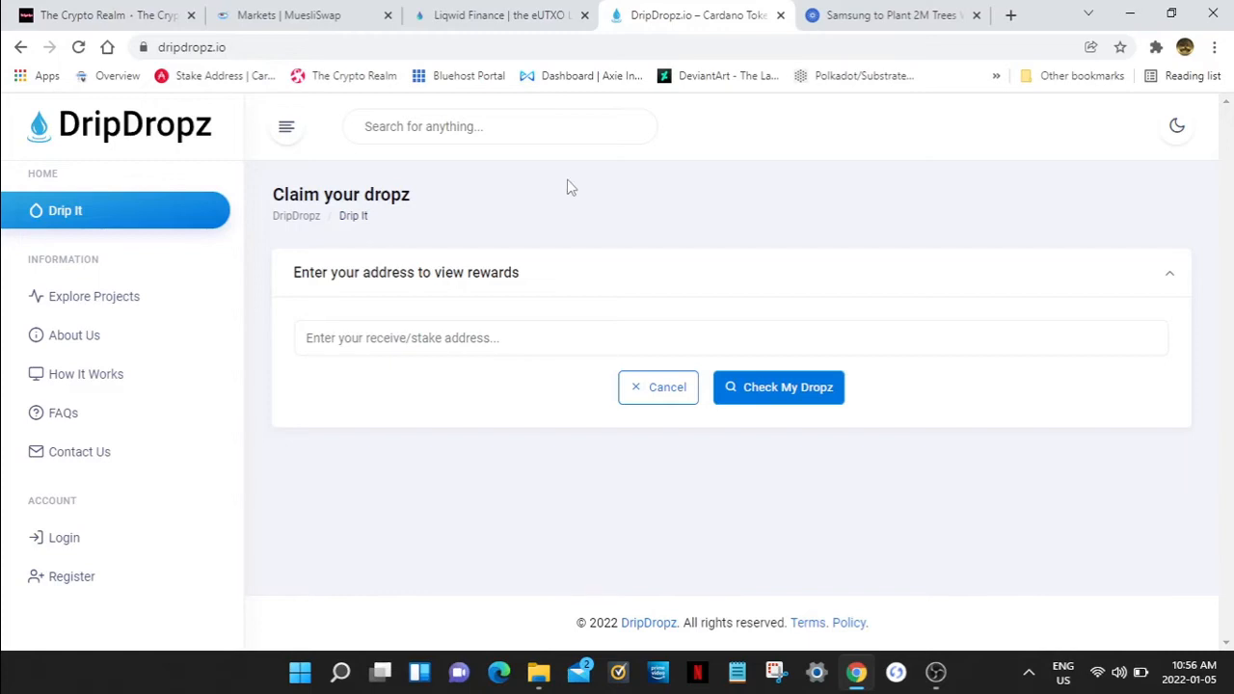
{"action": "mouse_move", "coordinate": [651, 210]}
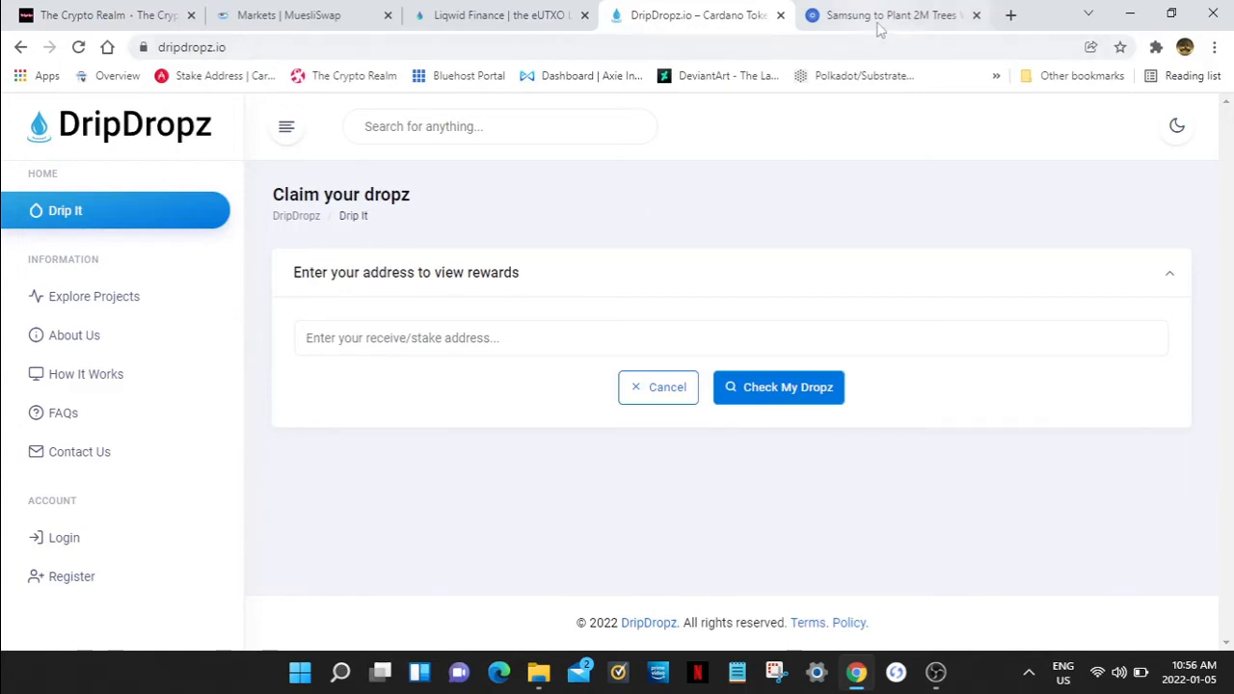
Step: Switch from DripDropz to the Cardano Feed 'Samsung to Plant 2M Trees' article
{"action": "left_click", "coordinate": [896, 15]}
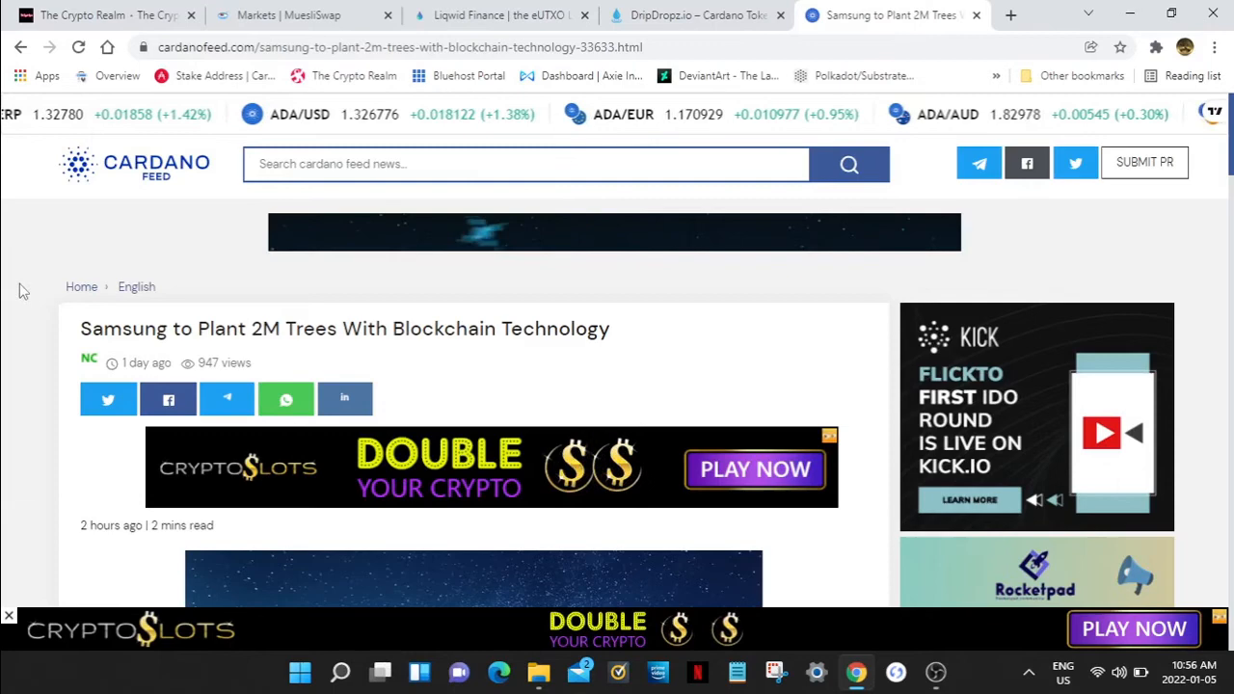
Step: Read the Samsung article past its cover image and key points into the 'Planting of 2 Million Trees' section
{"action": "scroll", "scroll_direction": "down", "scroll_amount": 3}
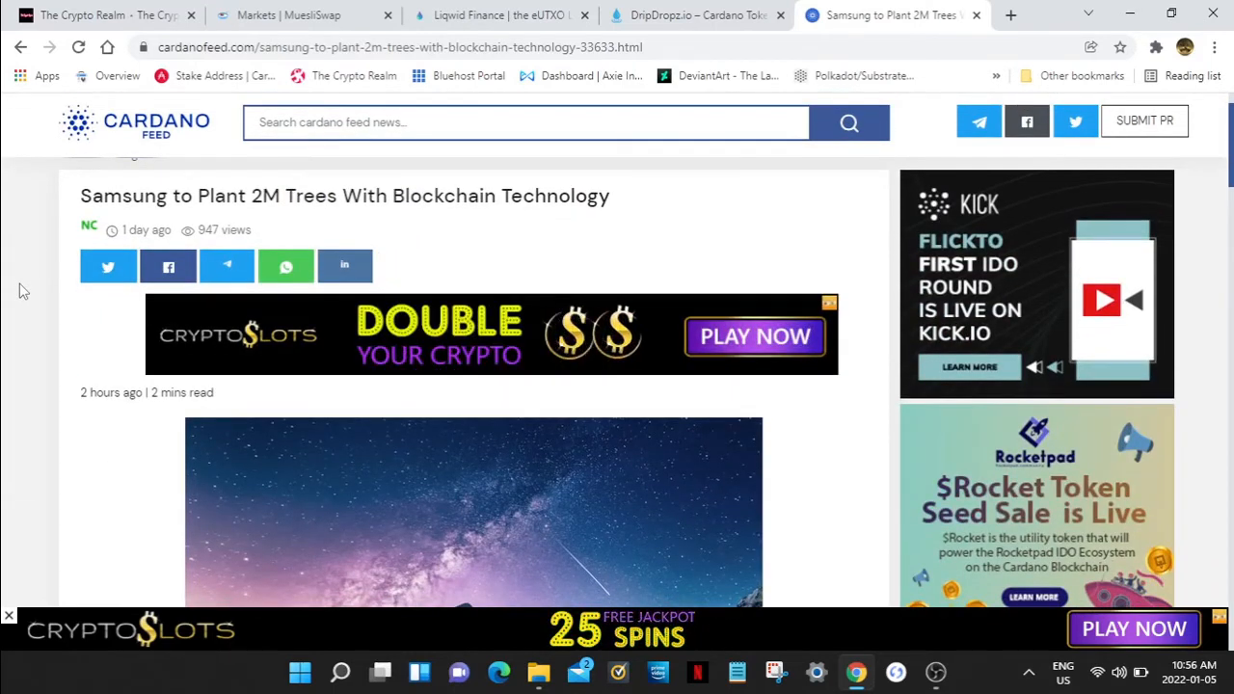
{"action": "scroll", "scroll_direction": "down", "scroll_amount": 3}
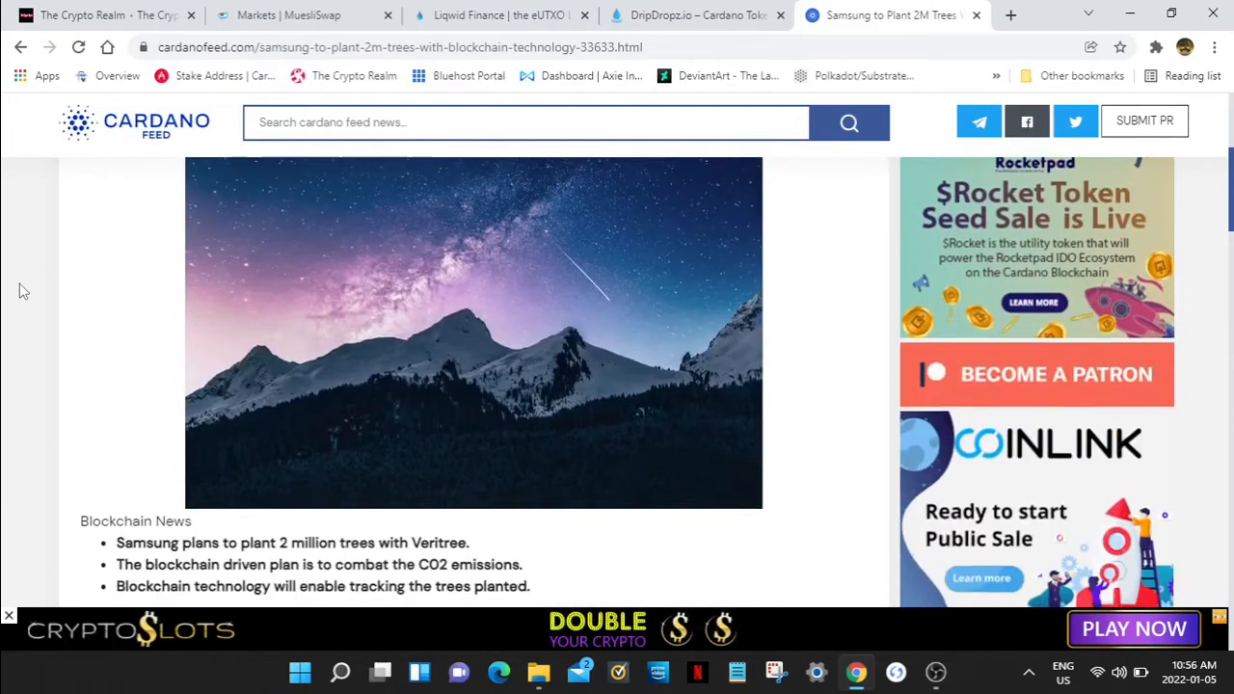
{"action": "scroll", "scroll_direction": "down", "scroll_amount": 3}
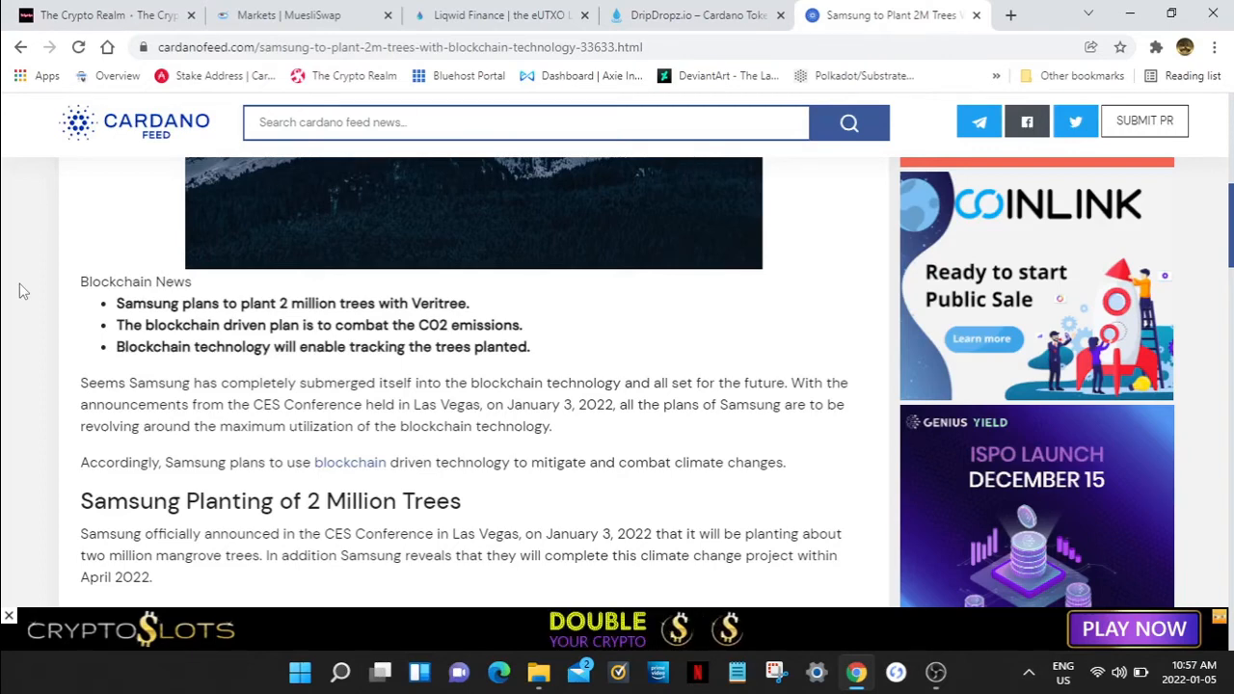
{"action": "scroll", "scroll_direction": "down", "scroll_amount": 3}
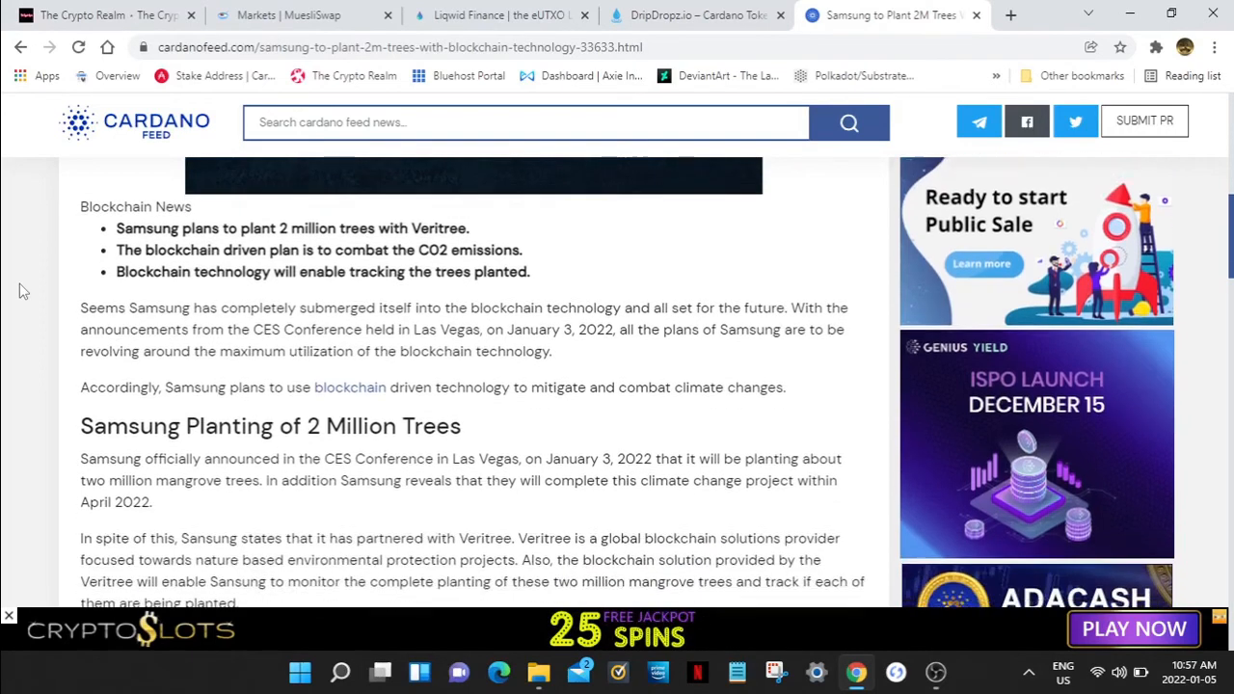
Step: Continue through the Veritree partnership details to the 'Samsung's Ideologies' section on mangrove restoration
{"action": "scroll", "scroll_direction": "down", "scroll_amount": 3}
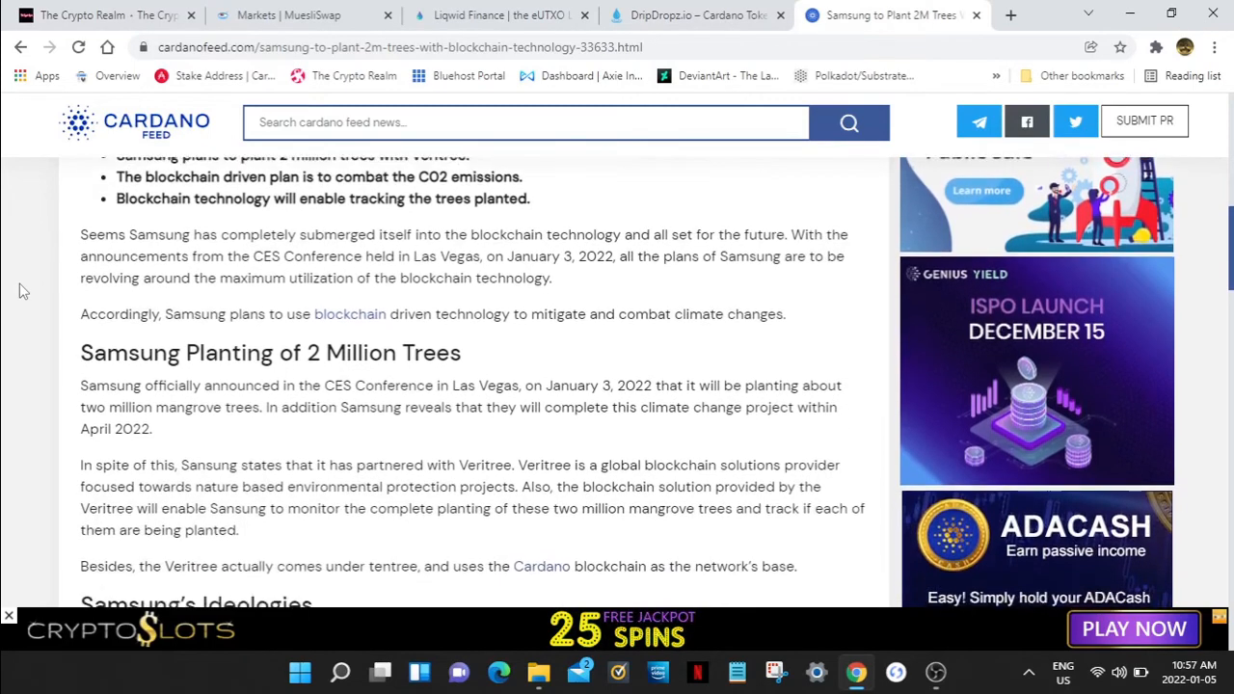
{"action": "scroll", "scroll_direction": "down", "scroll_amount": 3}
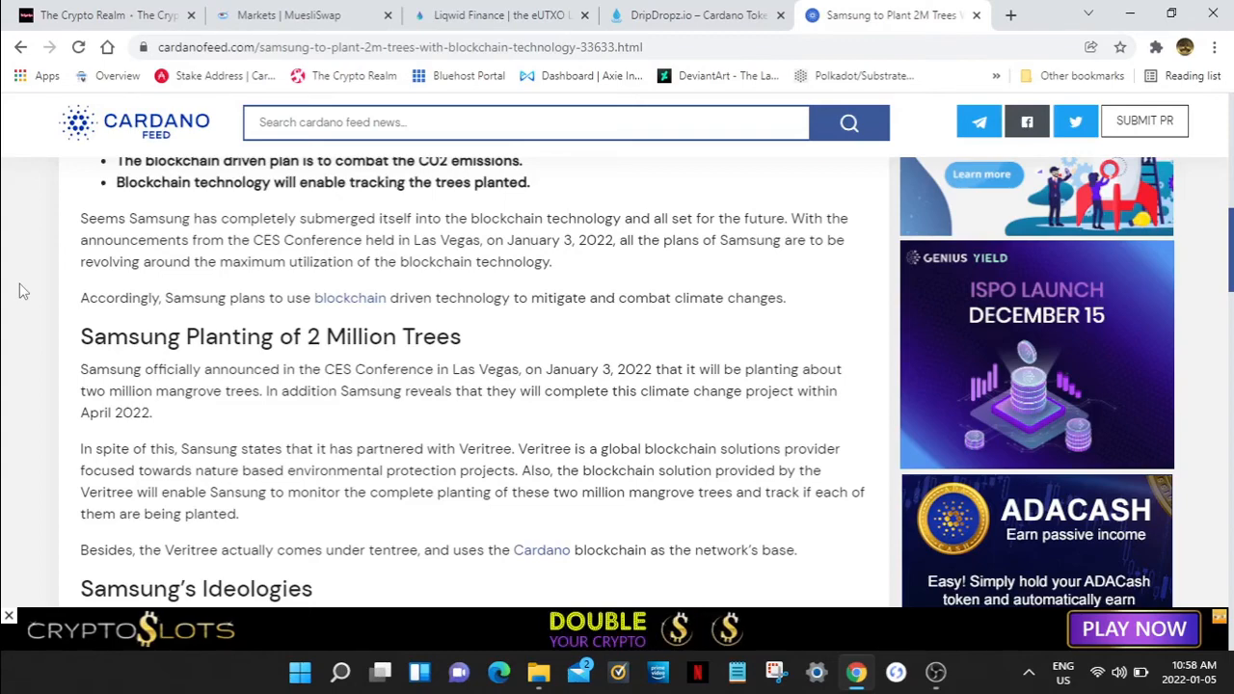
{"action": "scroll", "scroll_direction": "down", "scroll_amount": 3}
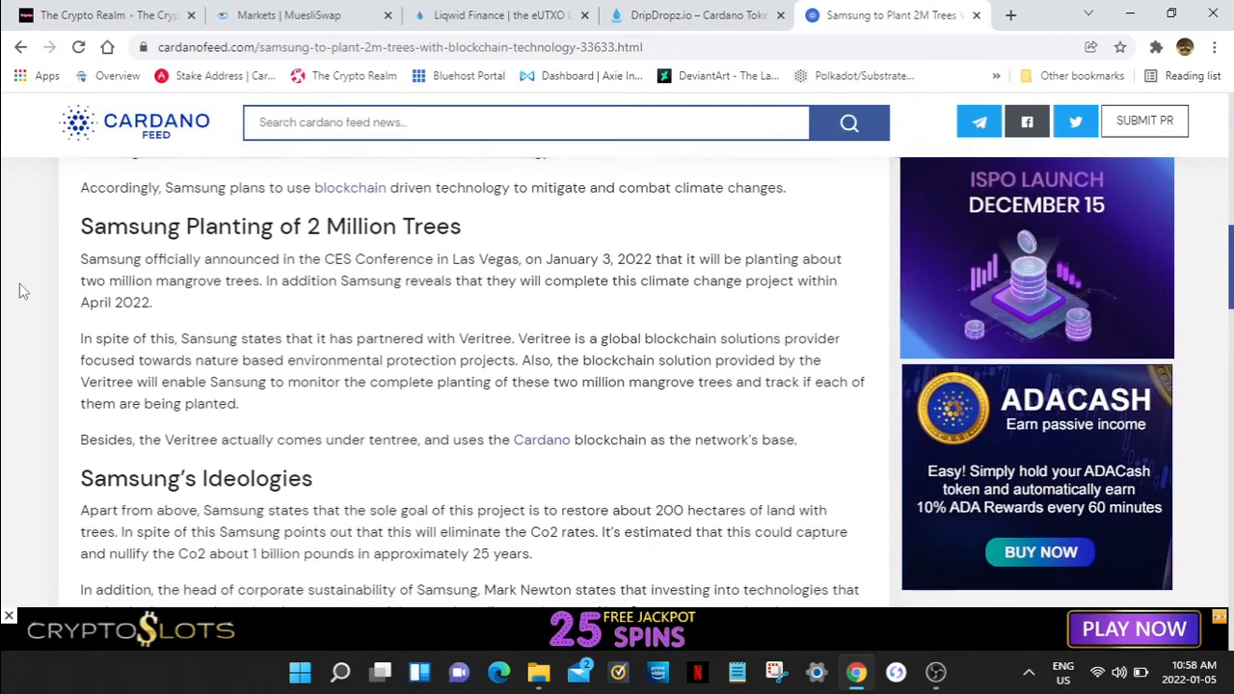
{"action": "scroll", "scroll_direction": "down", "scroll_amount": 3}
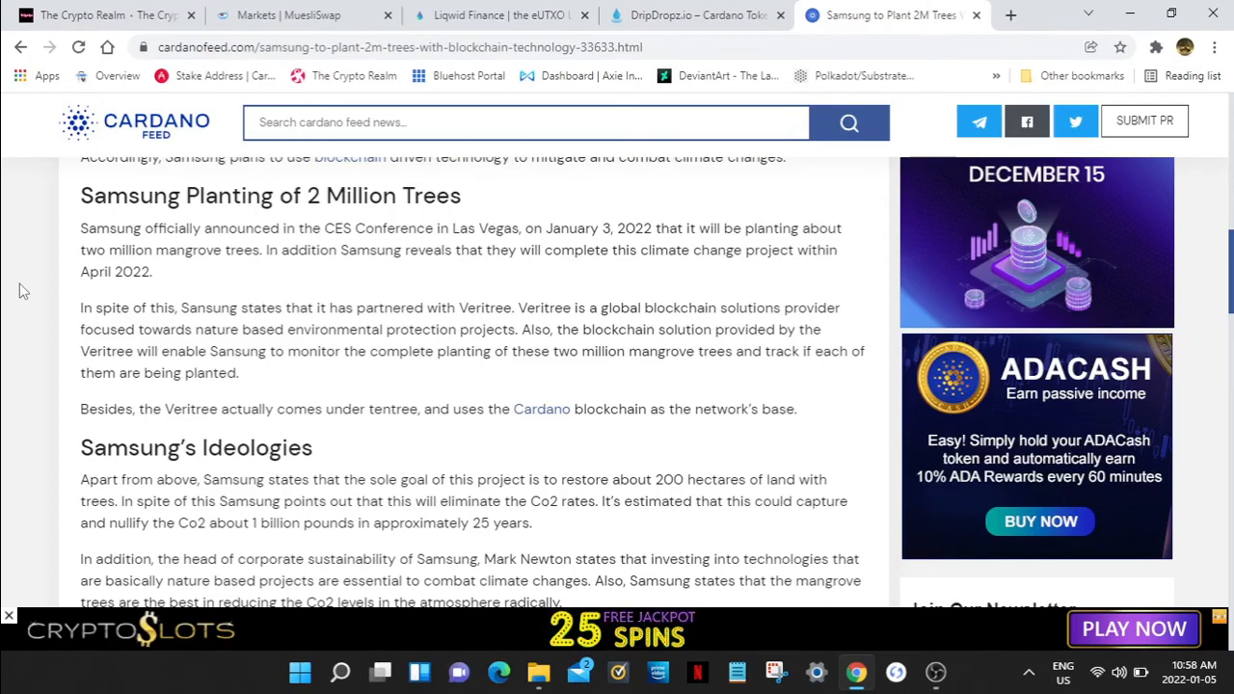
{"action": "scroll", "scroll_direction": "down", "scroll_amount": 3}
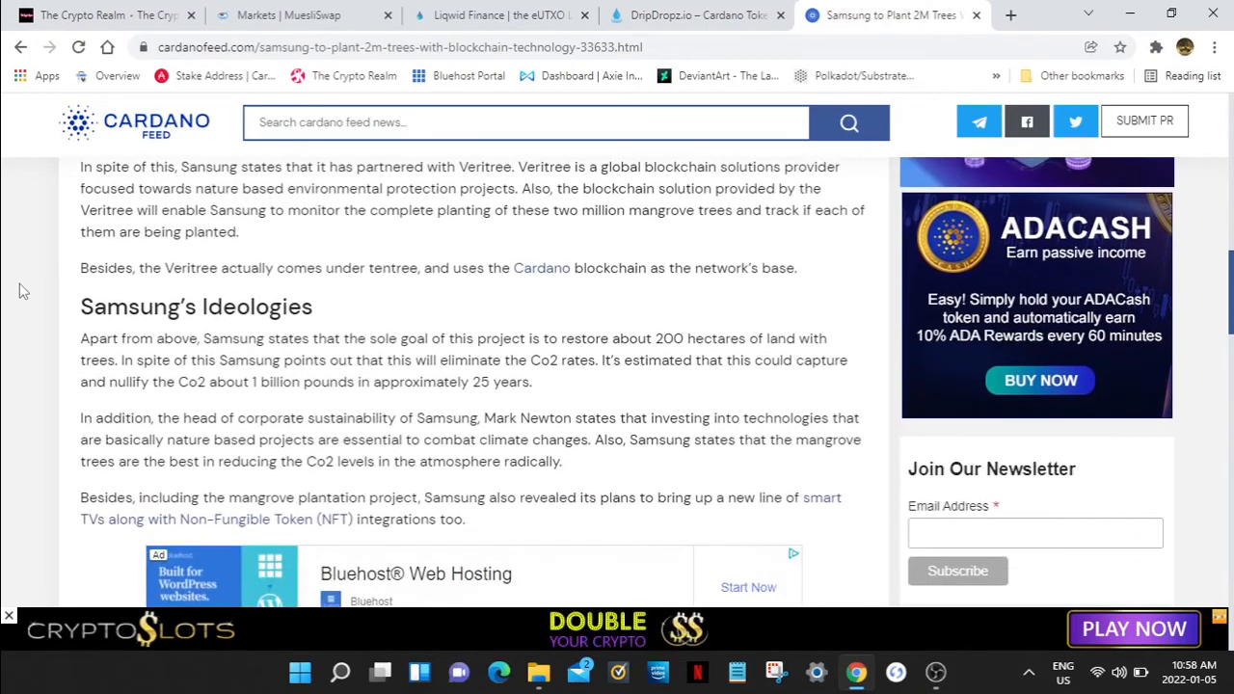
Step: Finish the article's smart TV and NFT plans, then switch to The Crypto Realm homepage
{"action": "scroll", "scroll_direction": "down", "scroll_amount": 3}
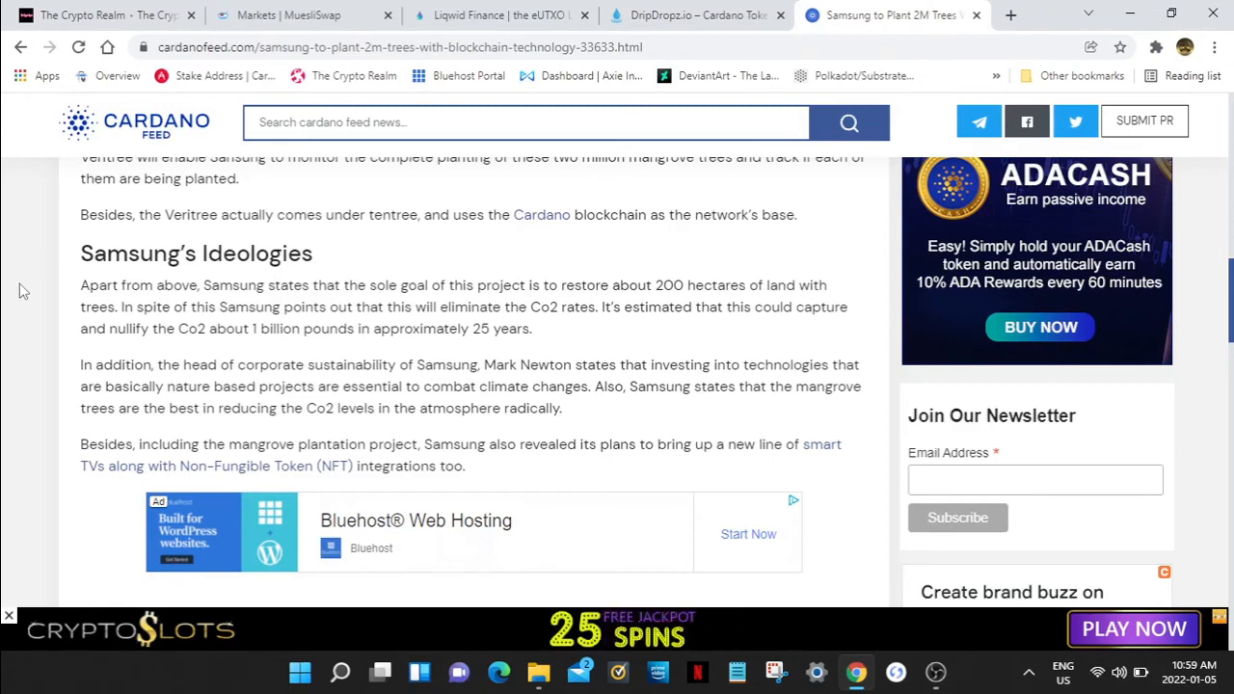
{"action": "scroll", "scroll_direction": "down", "scroll_amount": 3}
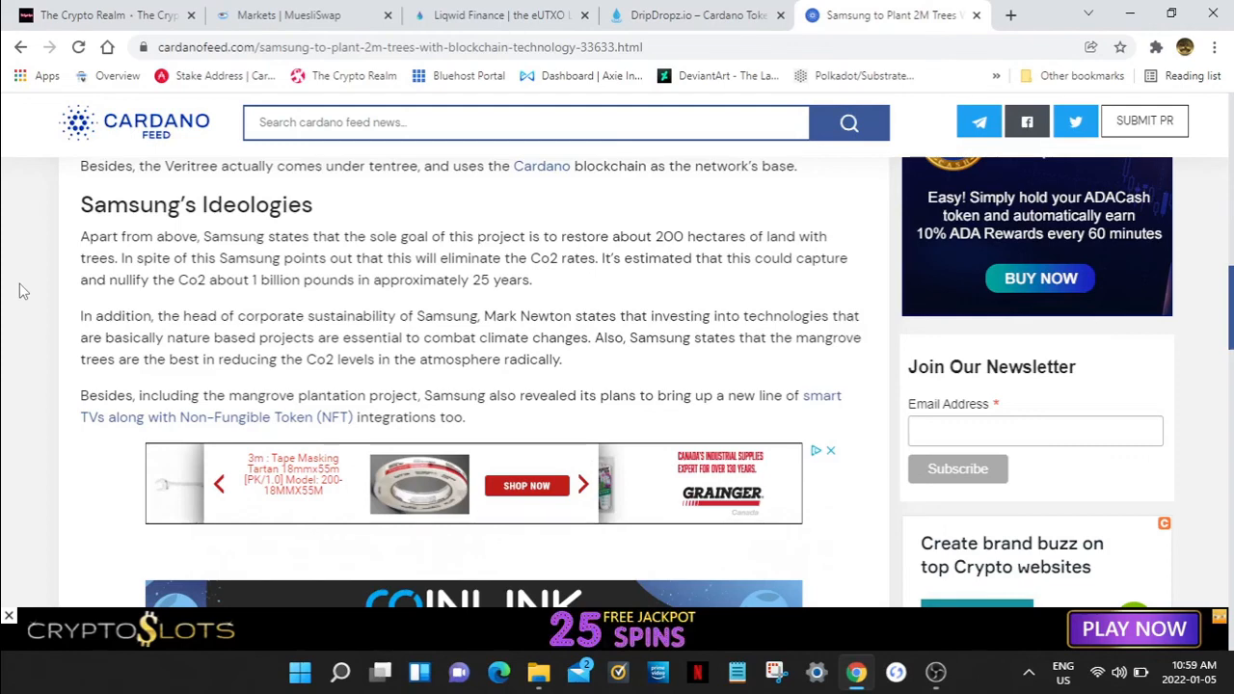
{"action": "scroll", "scroll_direction": "down", "scroll_amount": 3}
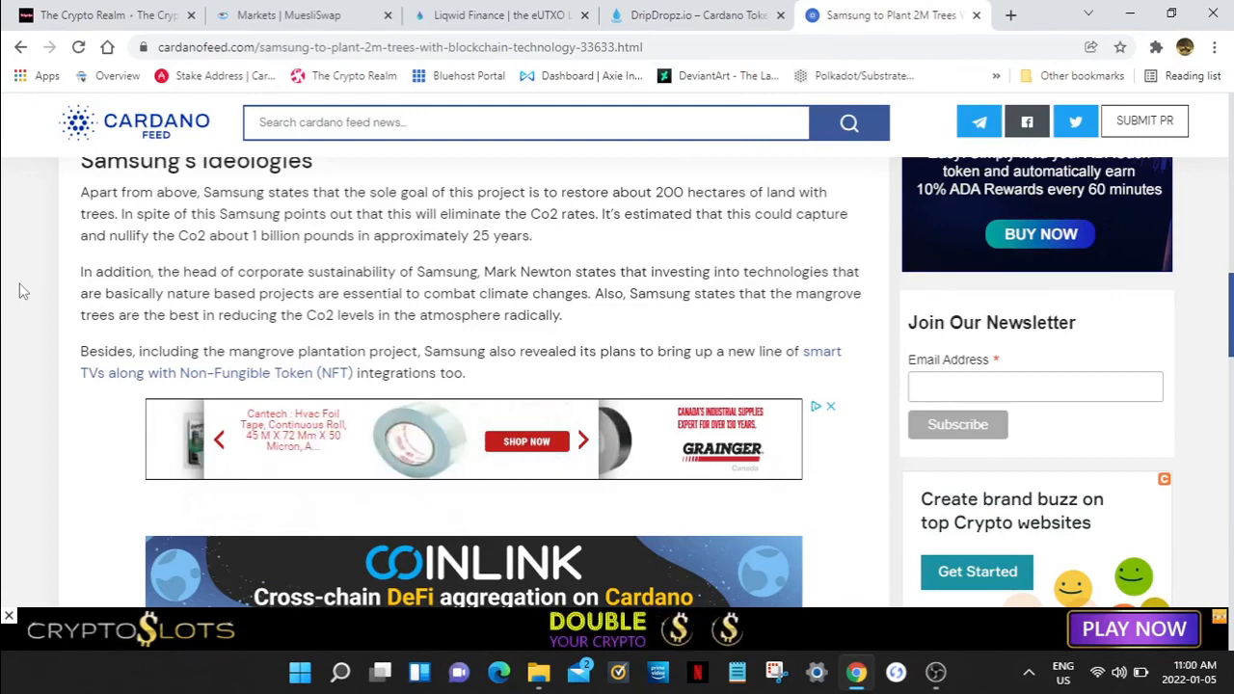
{"action": "scroll", "scroll_direction": "down", "scroll_amount": 3}
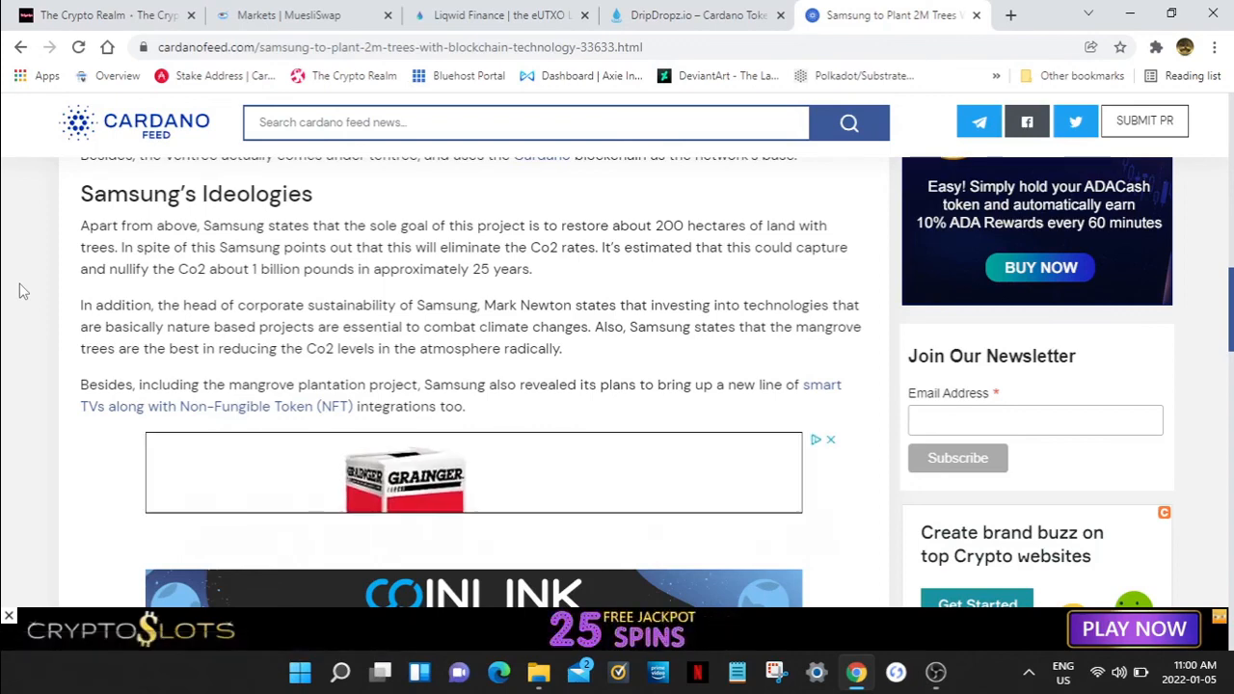
{"action": "scroll", "scroll_direction": "down", "scroll_amount": 3}
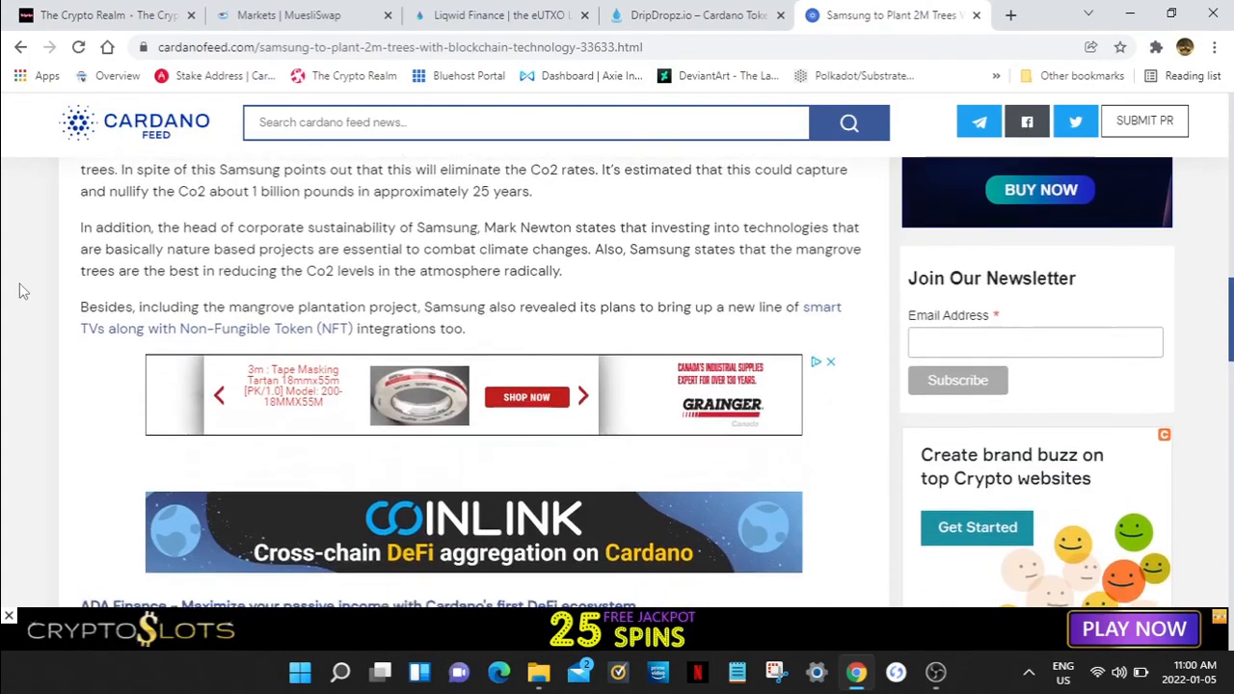
{"action": "scroll", "scroll_direction": "down", "scroll_amount": 3}
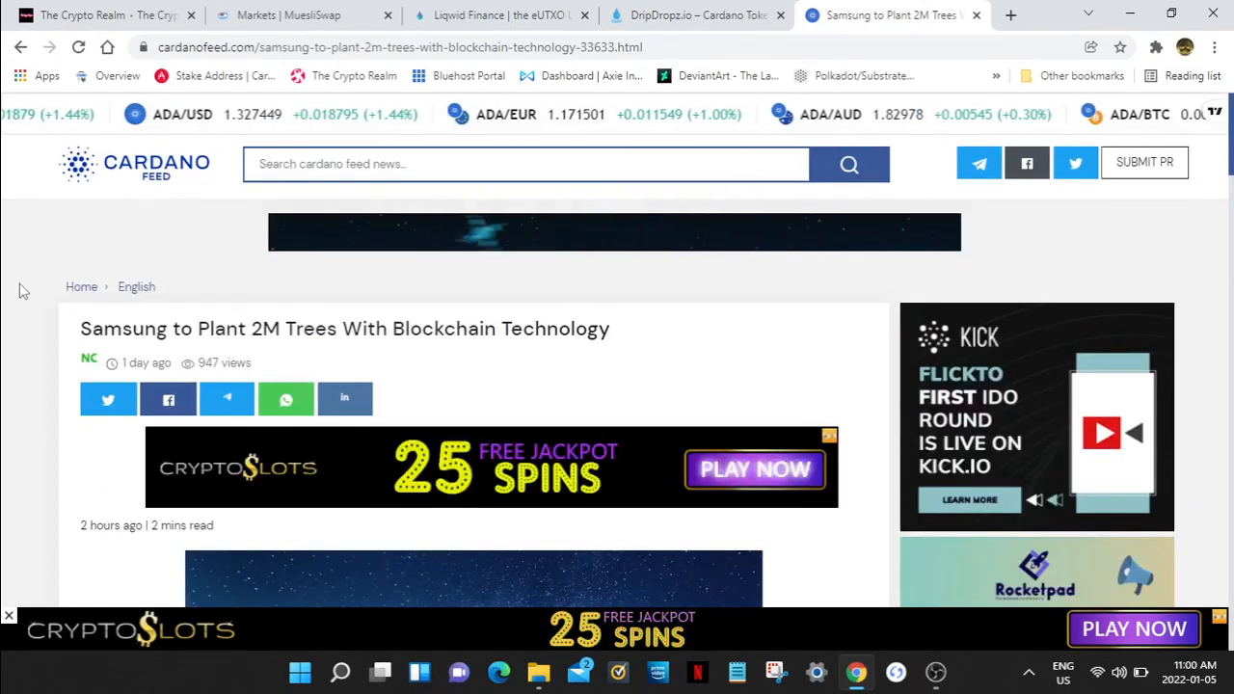
{"action": "left_click", "coordinate": [106, 16]}
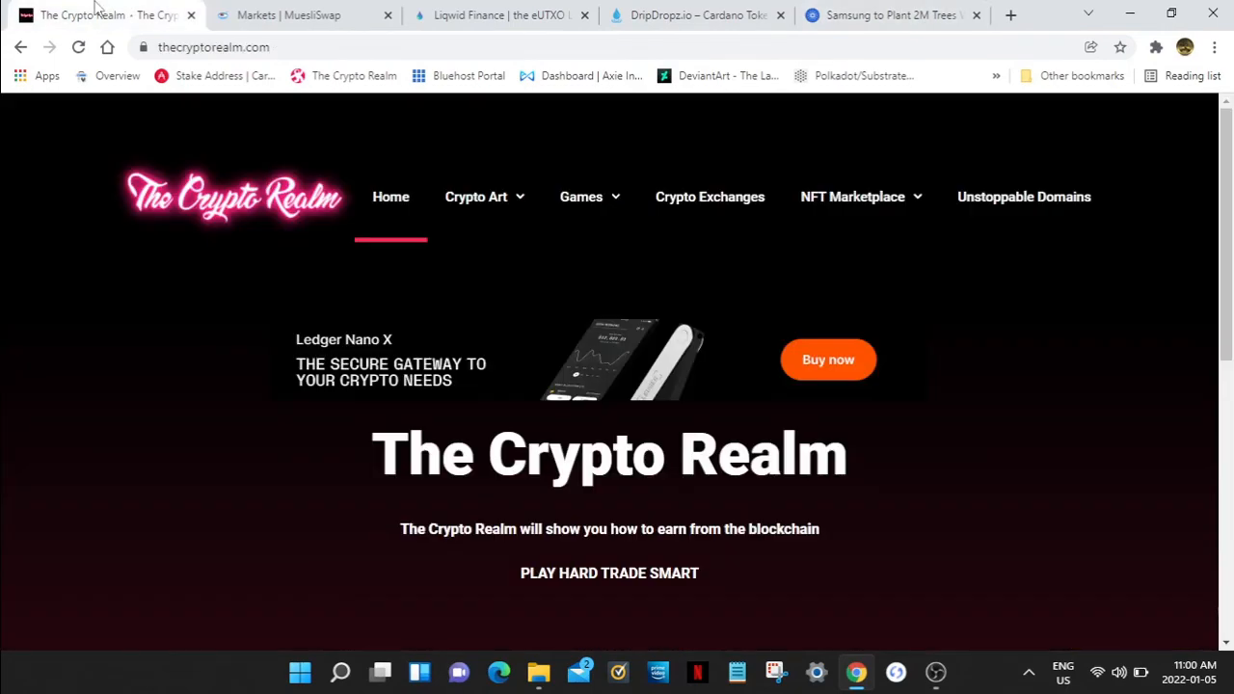
{"action": "mouse_move", "coordinate": [112, 393]}
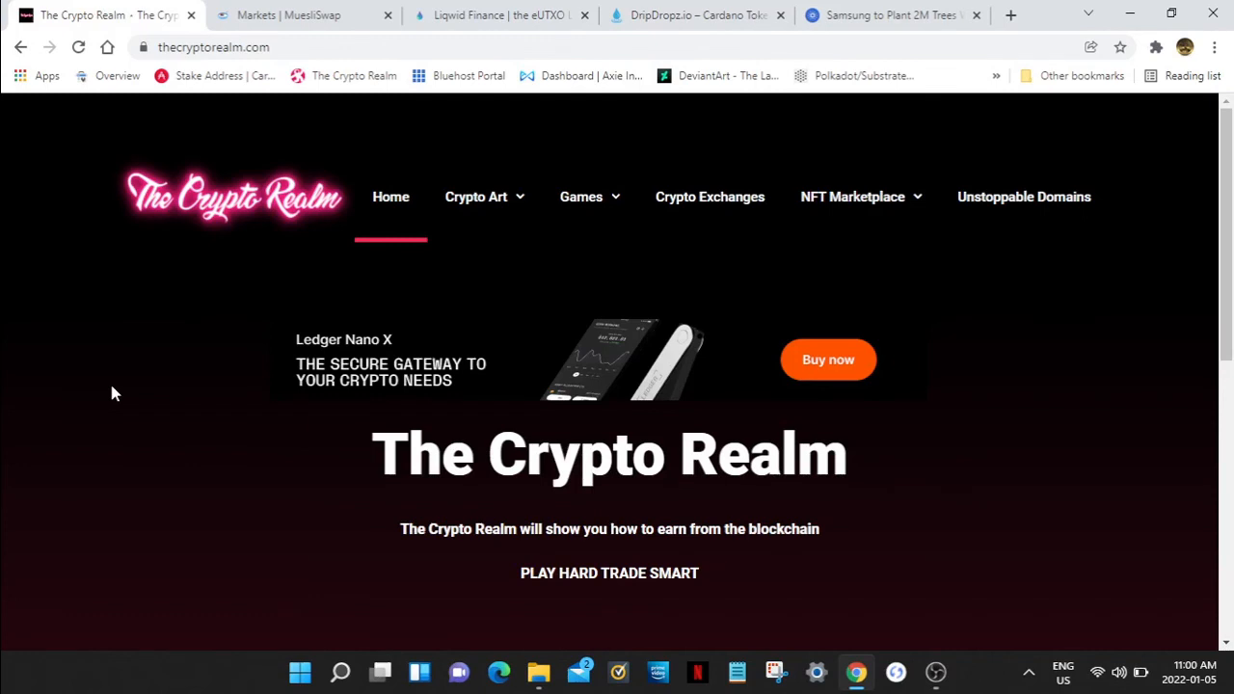